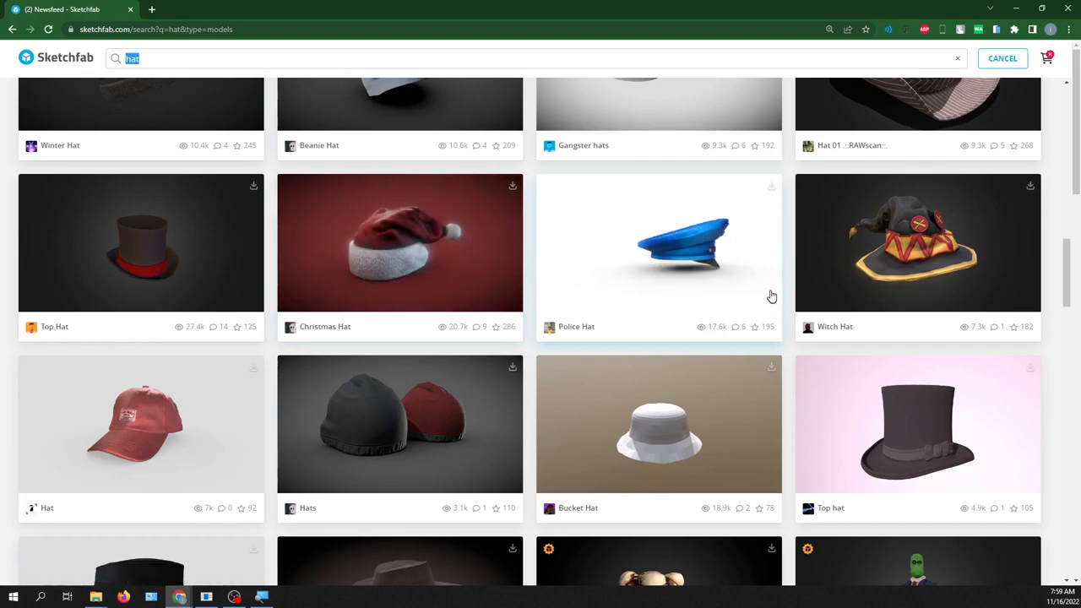
pyautogui.moveTo(917, 245)
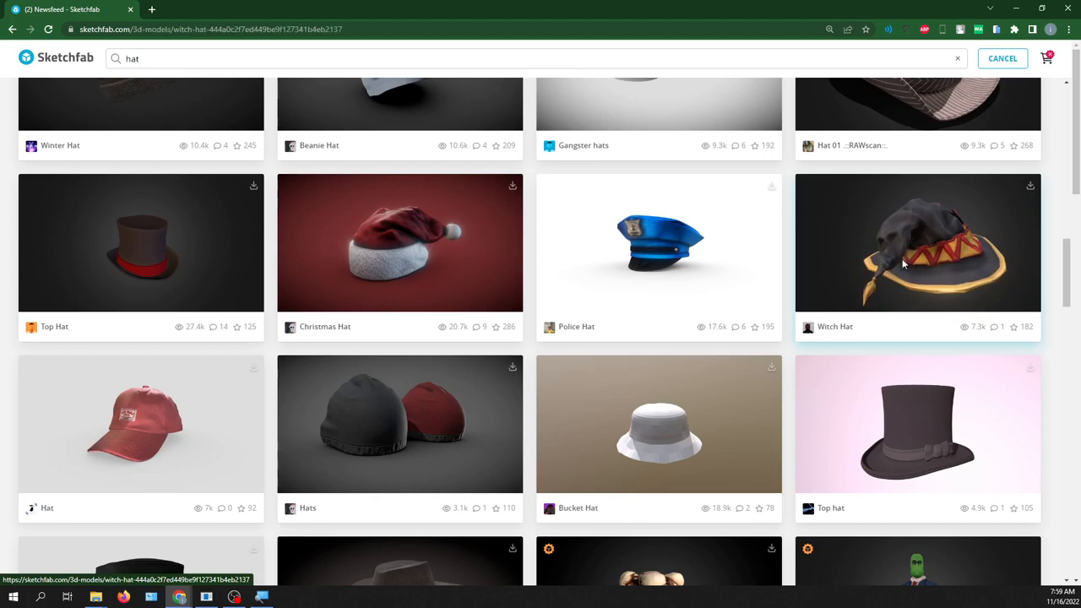
# - Download the Witch Hat model from Sketchfab in its original fbx format
pyautogui.click(917, 243)
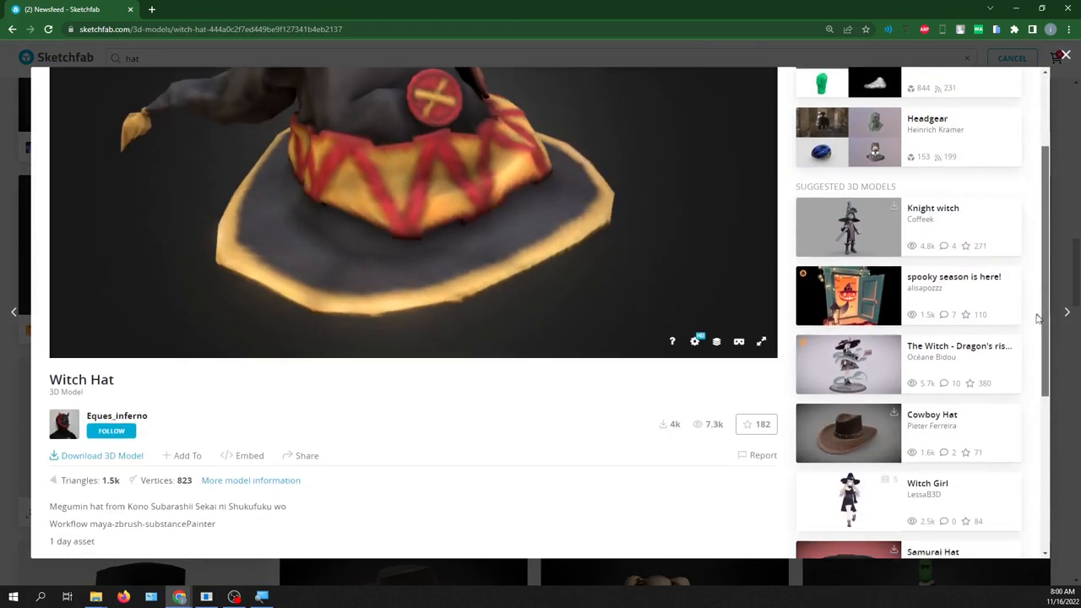
pyautogui.scroll(-3)
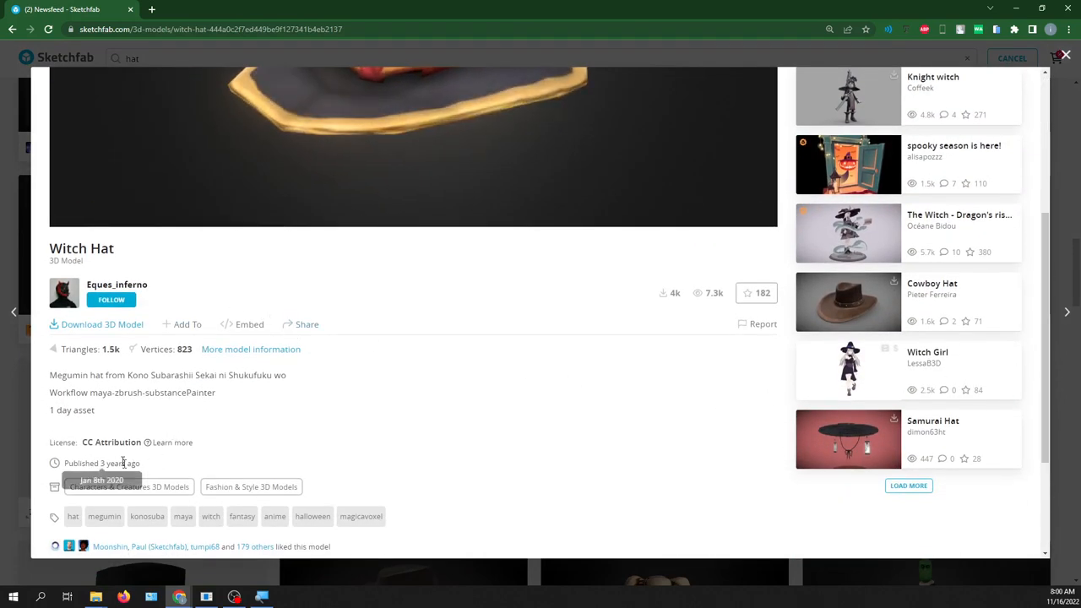
pyautogui.scroll(-3)
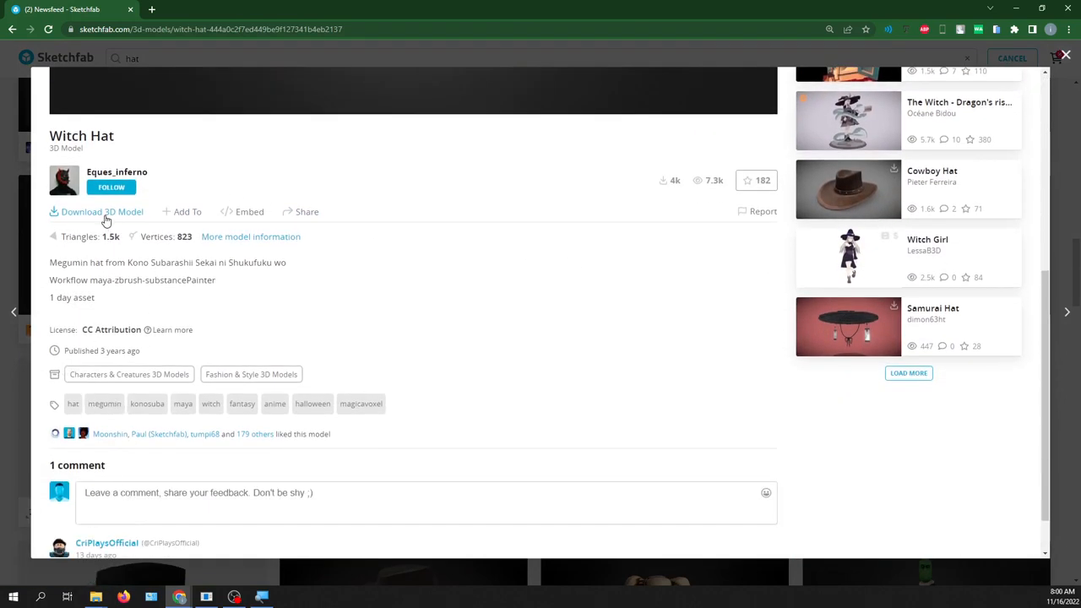
pyautogui.click(101, 211)
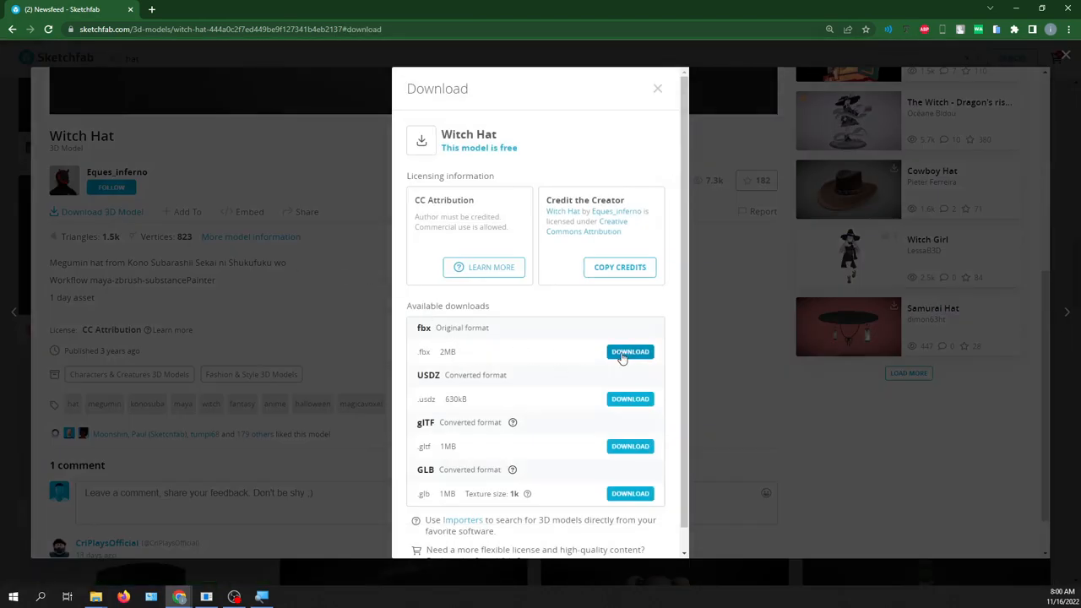
pyautogui.click(629, 351)
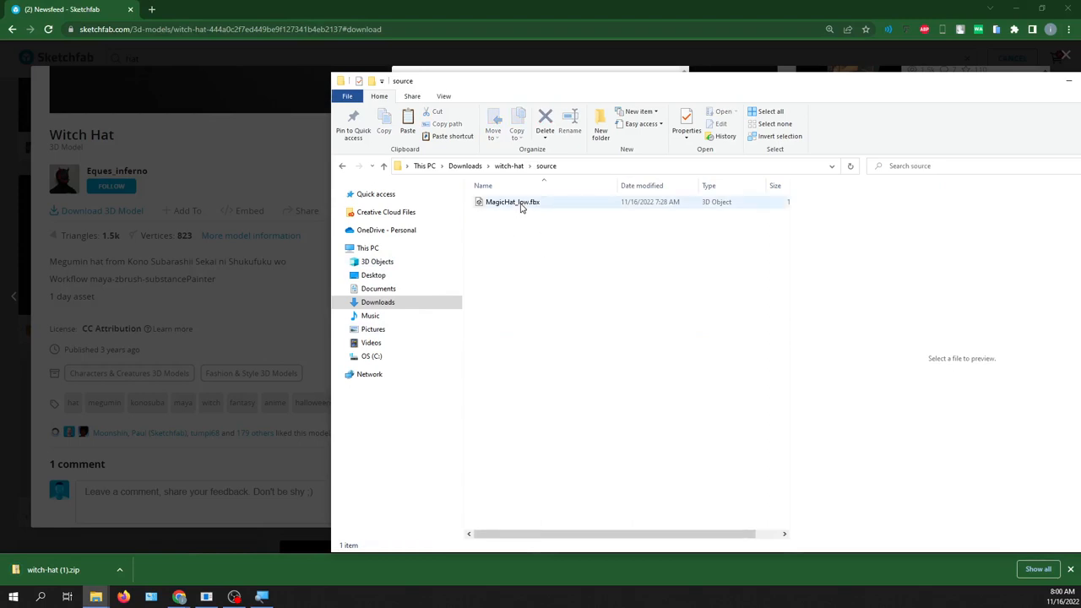
pyautogui.moveTo(521, 207)
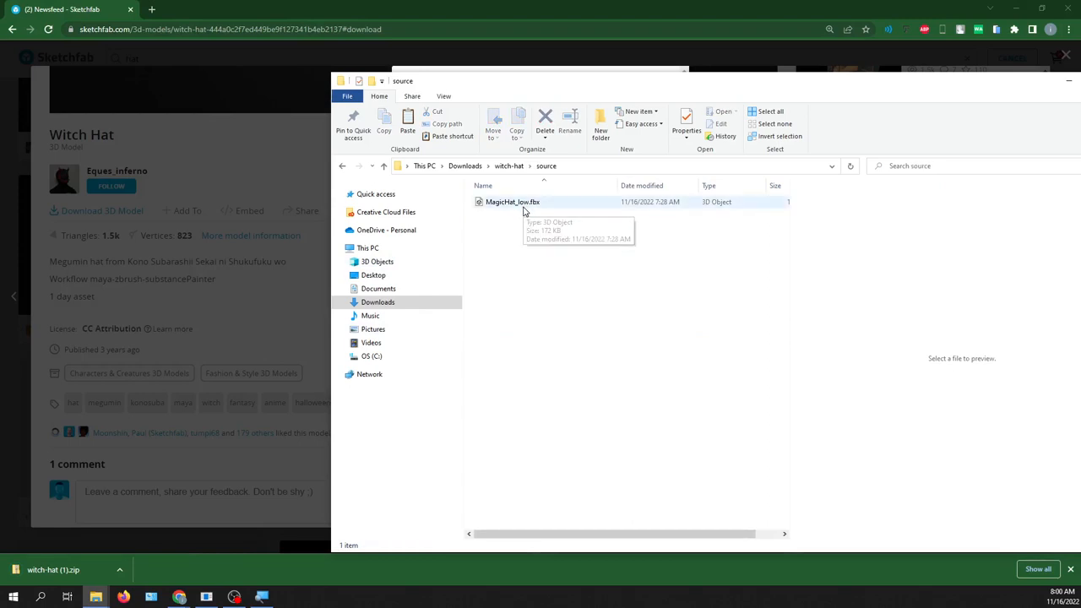
# - Select MagicHat_low.fbx in the Downloads > witch-hat > source folder
pyautogui.click(512, 201)
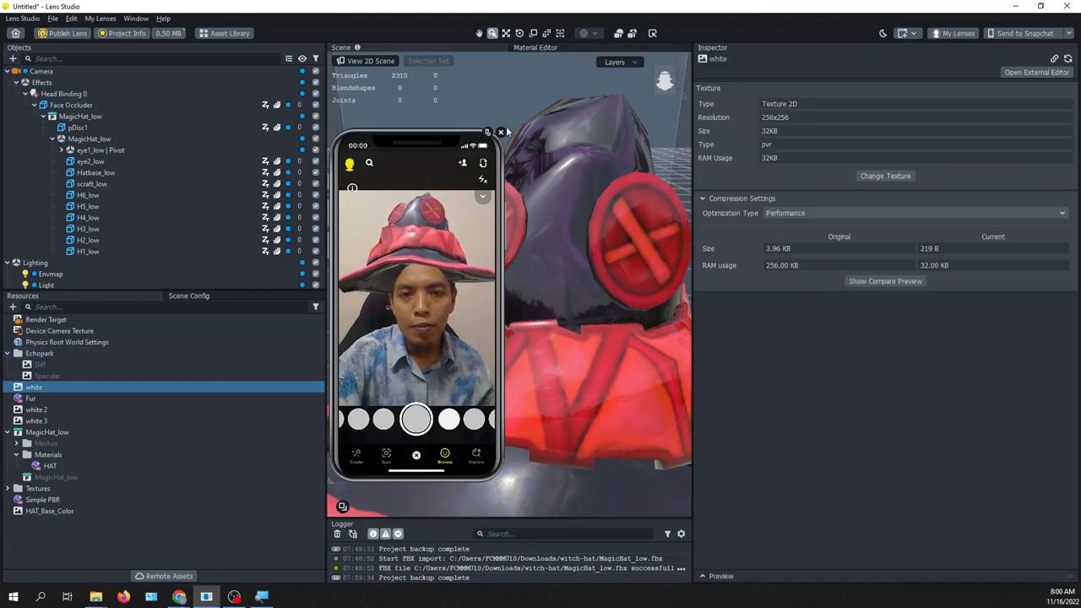
# - Disable Head Binding 0 so the preview face shows no hat
pyautogui.click(46, 443)
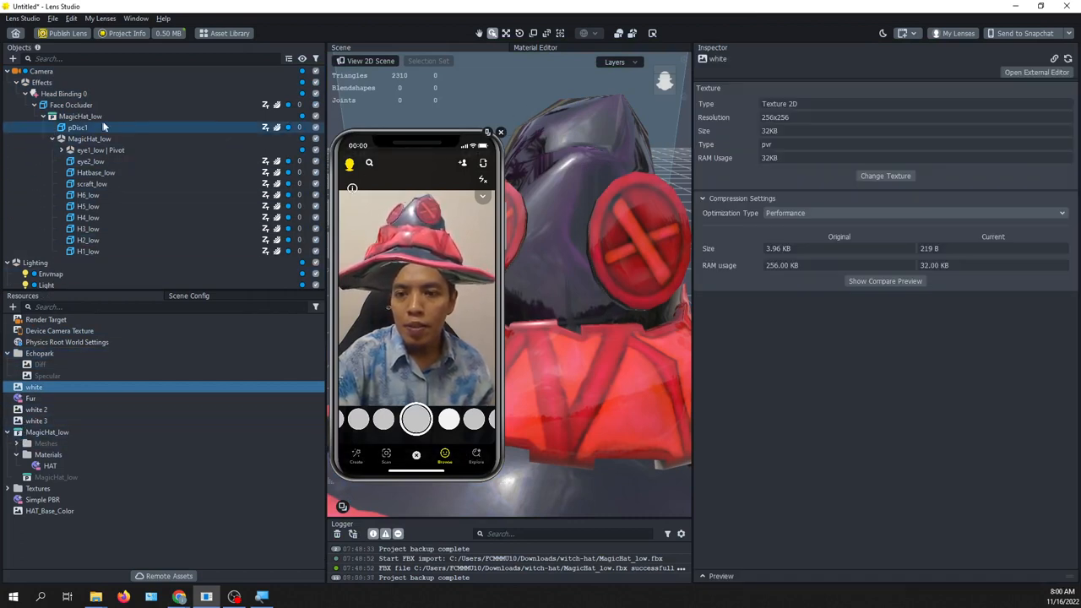
pyautogui.click(27, 94)
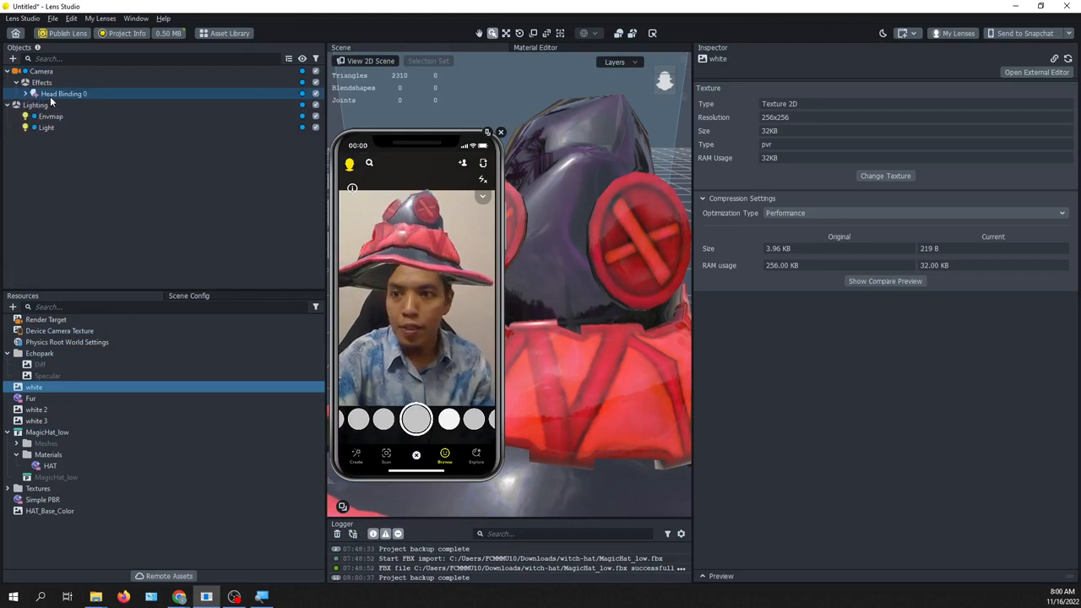
pyautogui.click(64, 94)
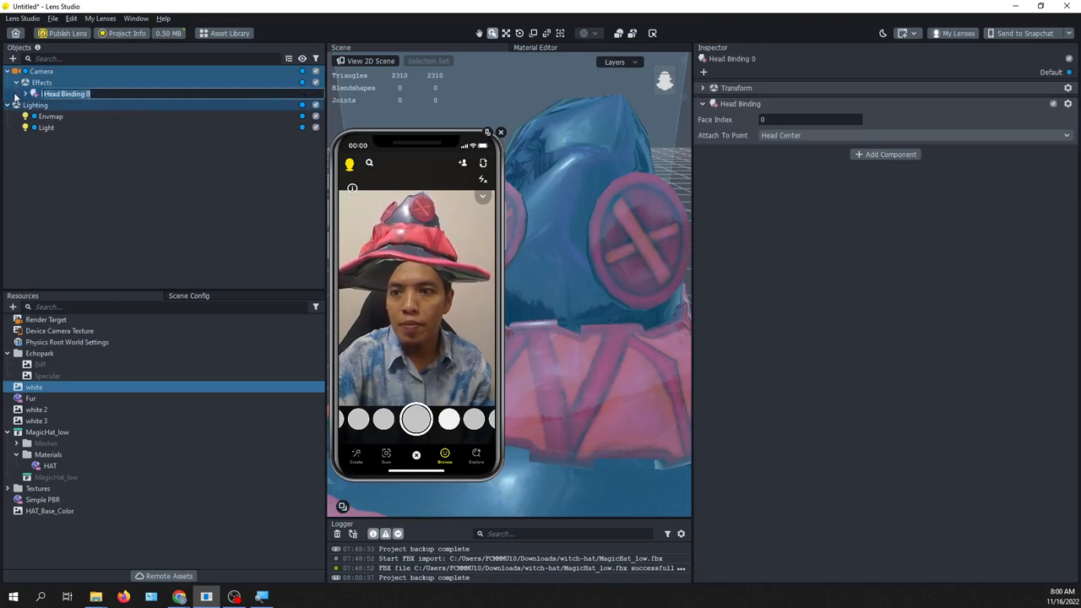
pyautogui.click(17, 94)
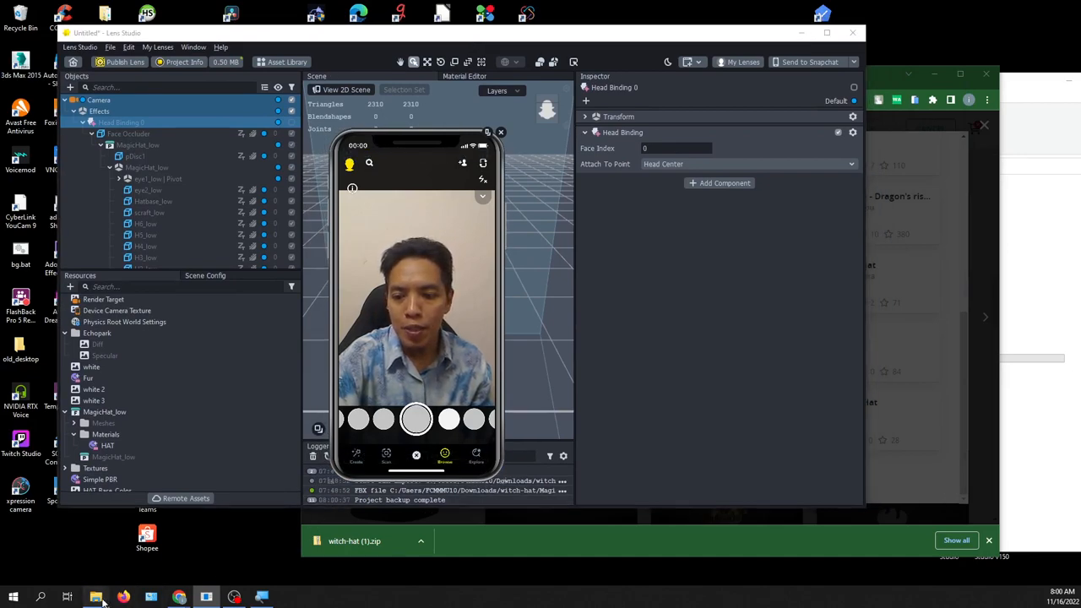
# - Import MagicHat_low.fbx into Resources and select the old Head Binding 0
pyautogui.click(95, 598)
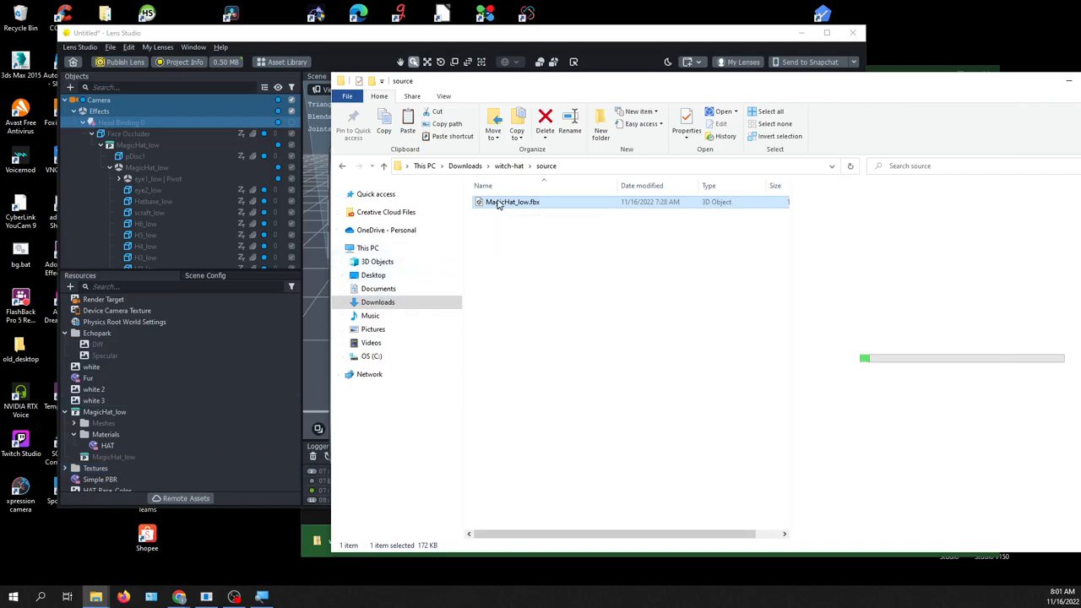
pyautogui.moveTo(507, 201)
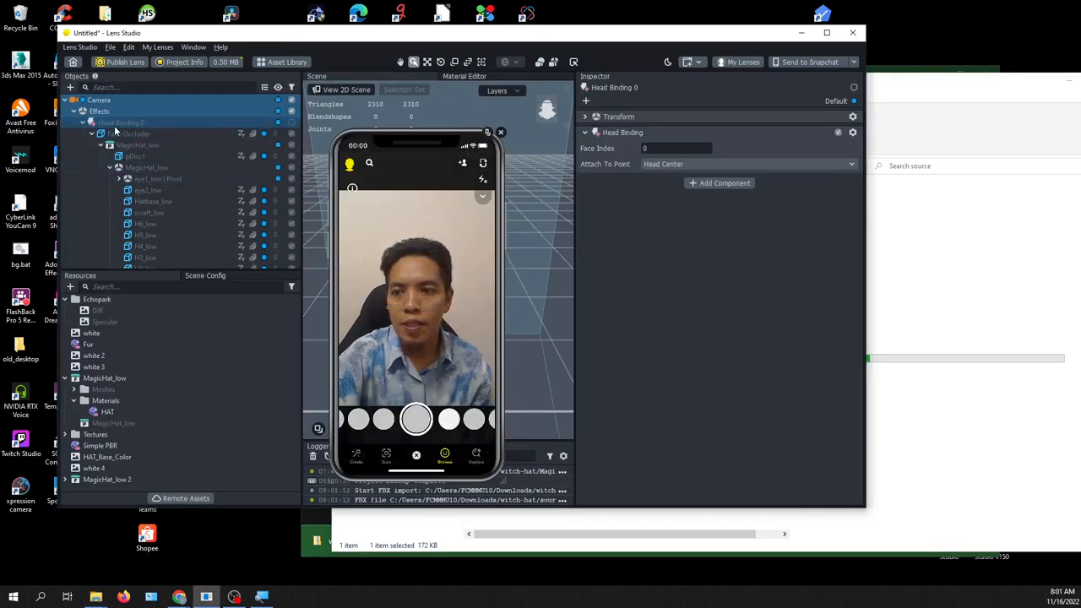
pyautogui.click(83, 122)
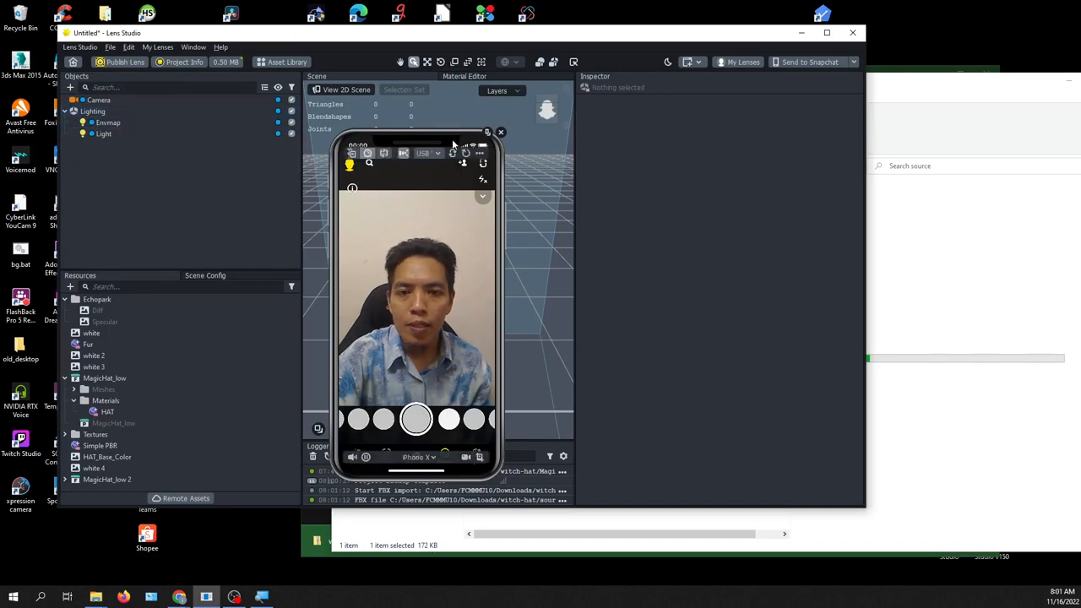
# - Delete the old binding, add a new Head Binding, and expand MagicHat_low's Meshes folder
pyautogui.click(826, 32)
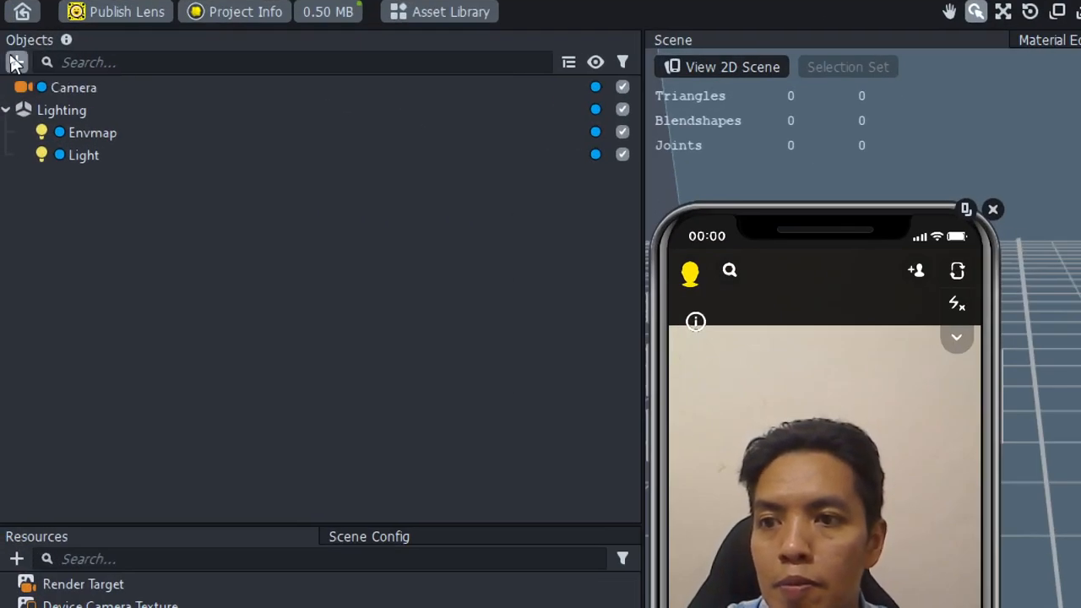
pyautogui.click(15, 61)
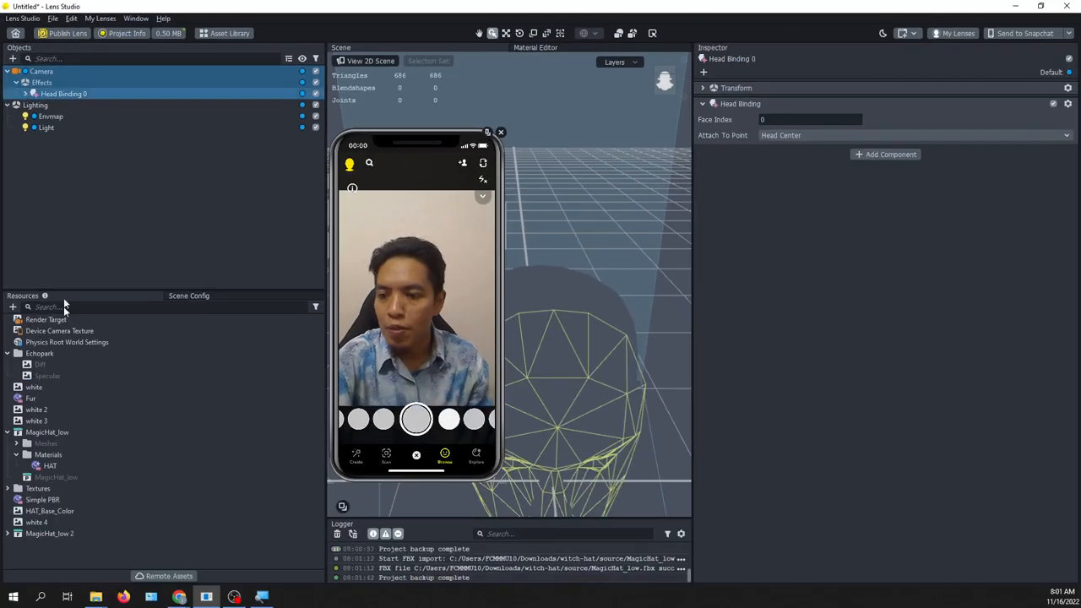
pyautogui.click(47, 431)
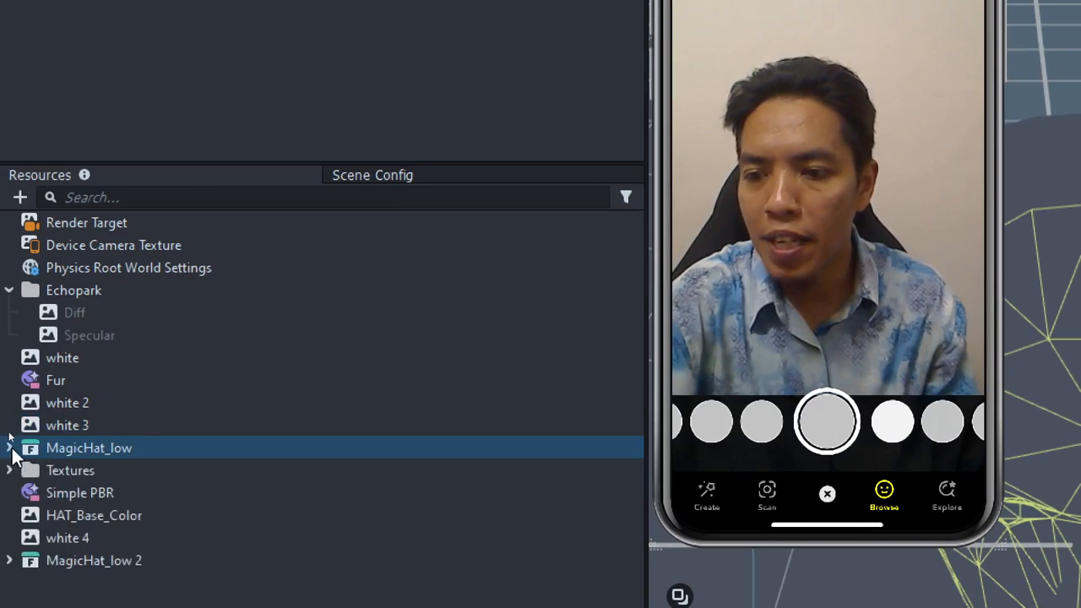
pyautogui.click(10, 448)
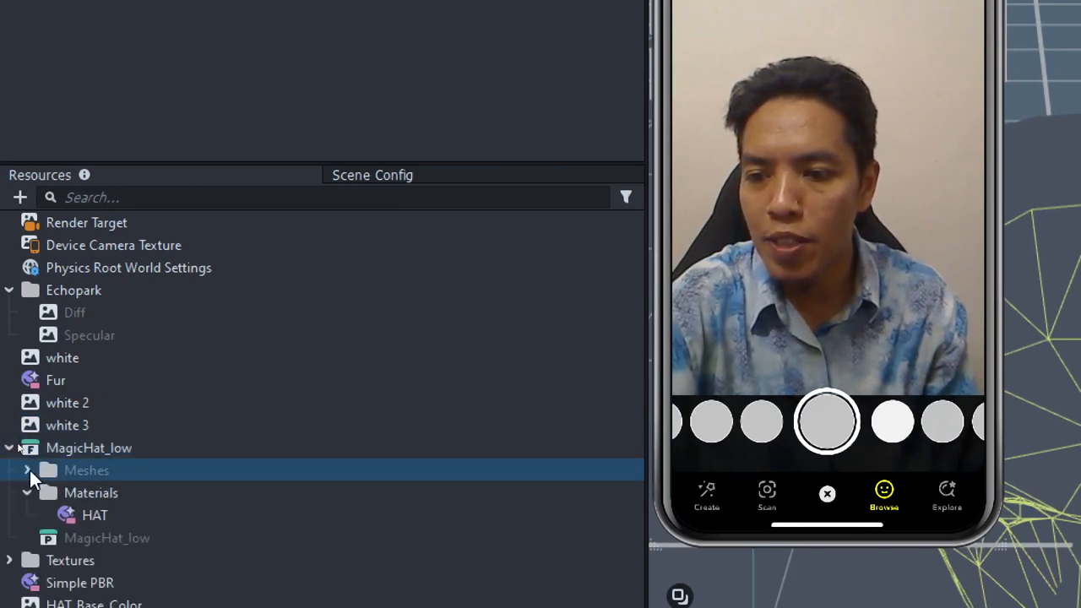
pyautogui.click(107, 538)
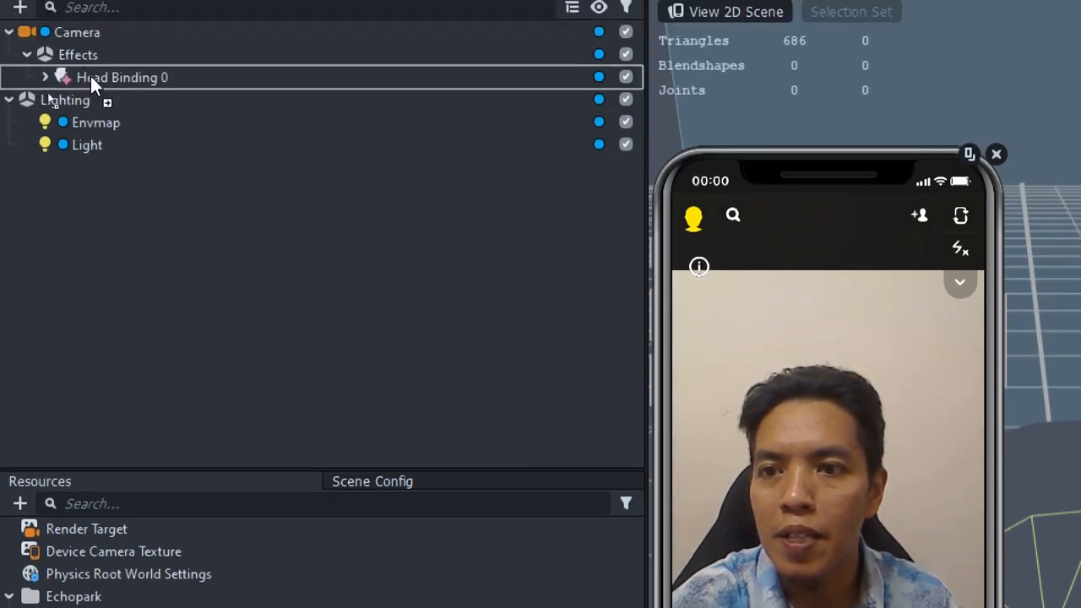
# - Place the MagicHat_low prefab under Head Binding 0 and collapse its parts
pyautogui.click(46, 77)
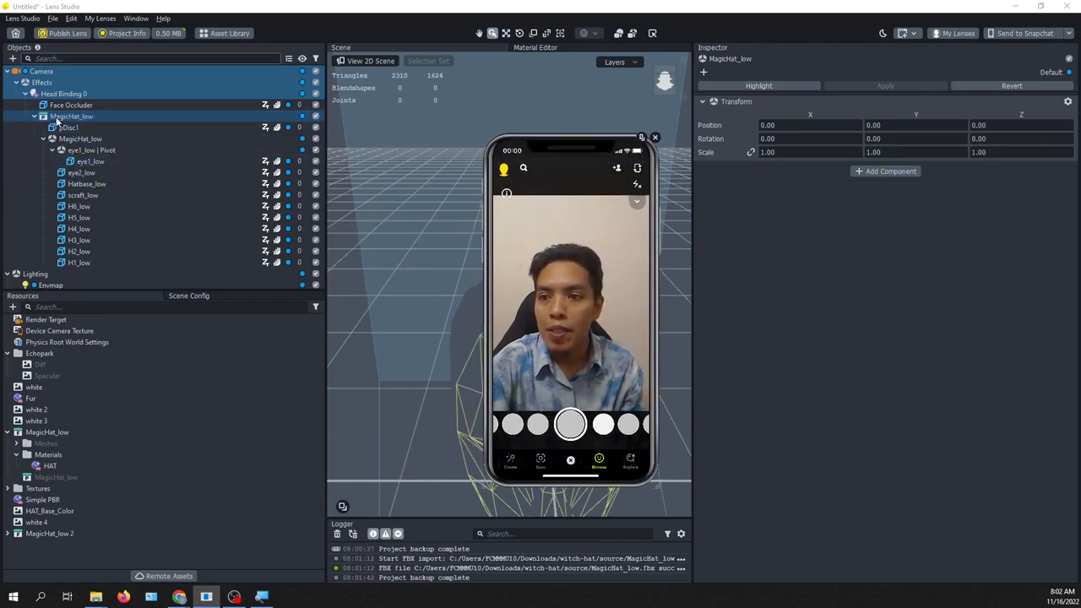
pyautogui.click(44, 116)
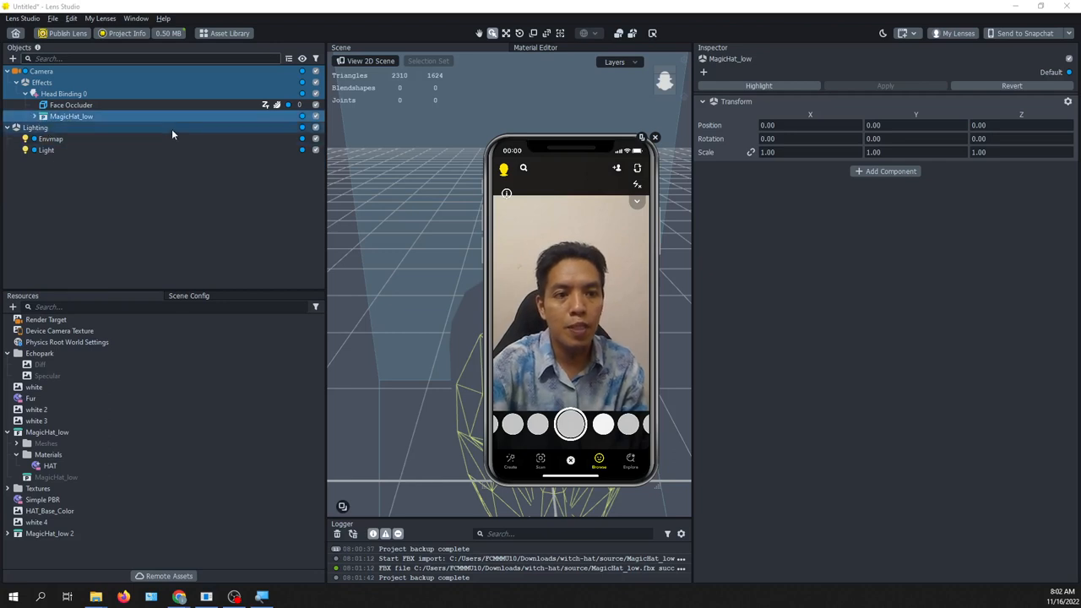
pyautogui.click(809, 152)
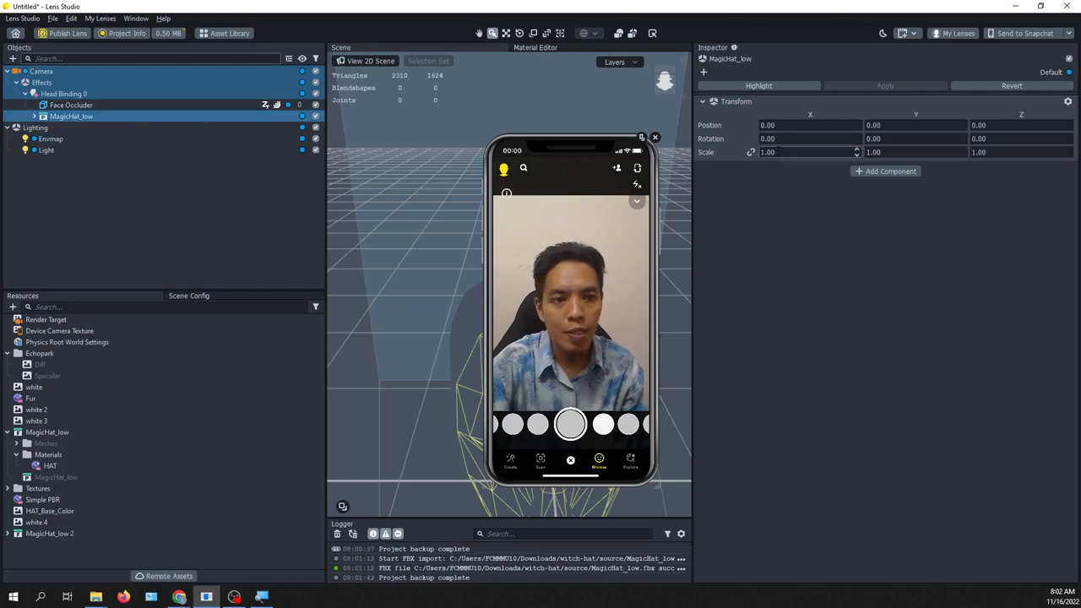
# - Set the hat's scale to 10 and its position Y to 8 so it sits on the head
pyautogui.click(808, 152)
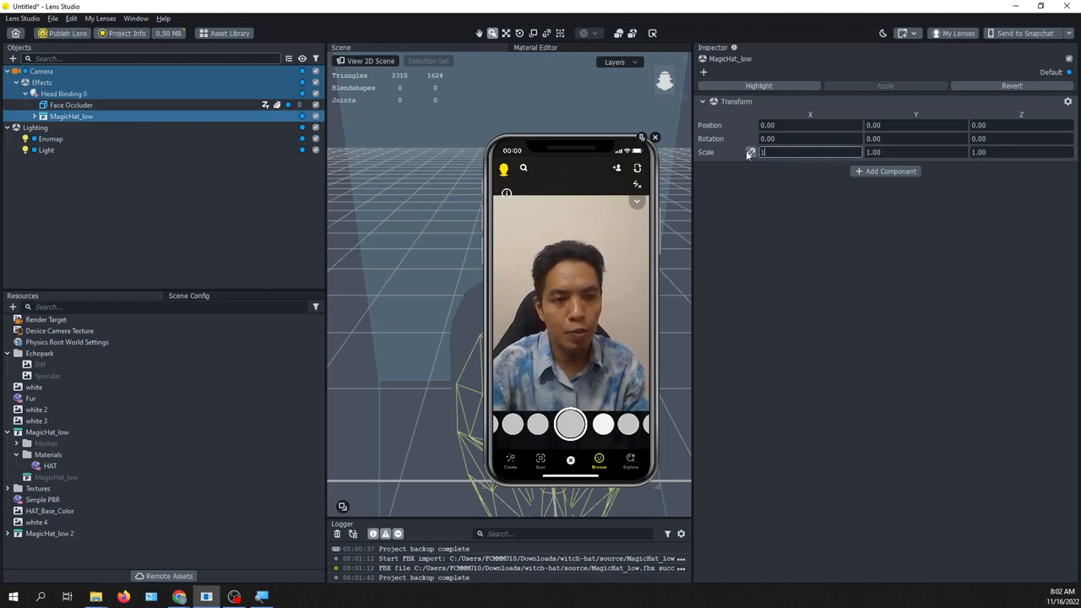
pyautogui.write('0')
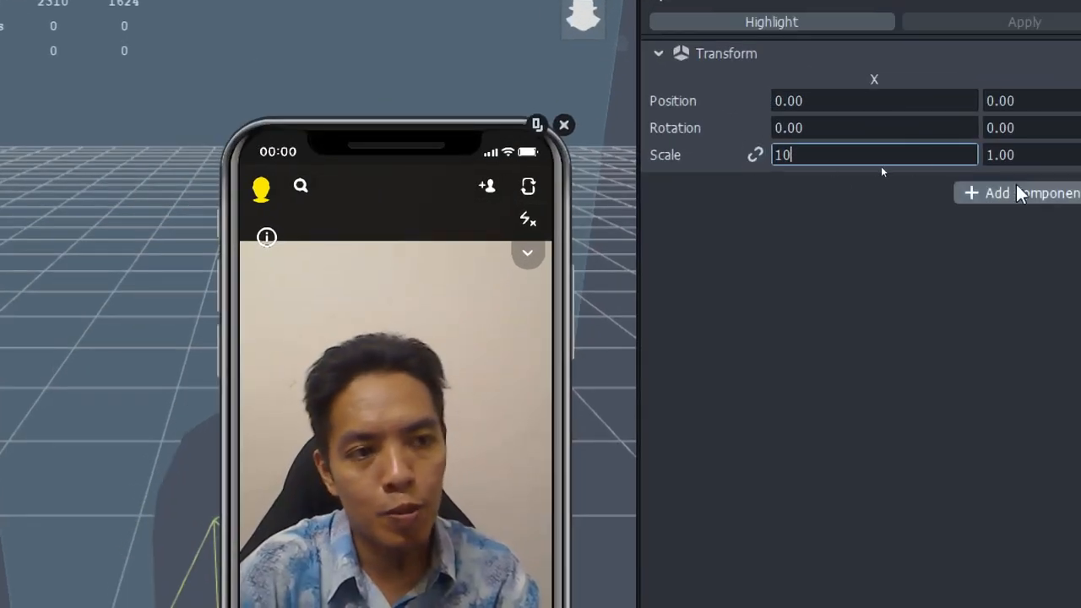
pyautogui.press('Tab')
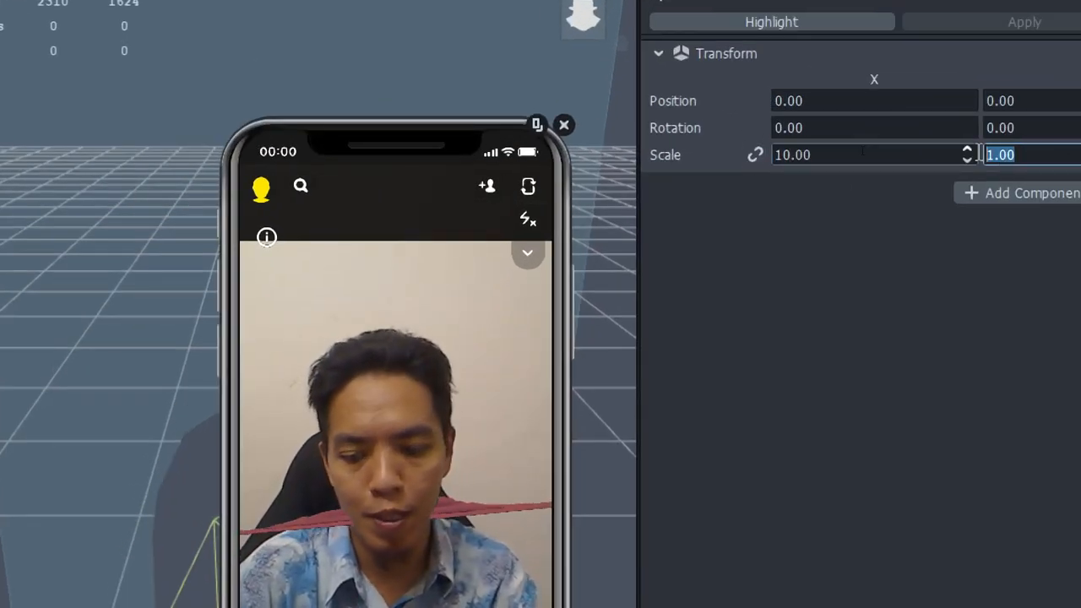
pyautogui.write('10.00')
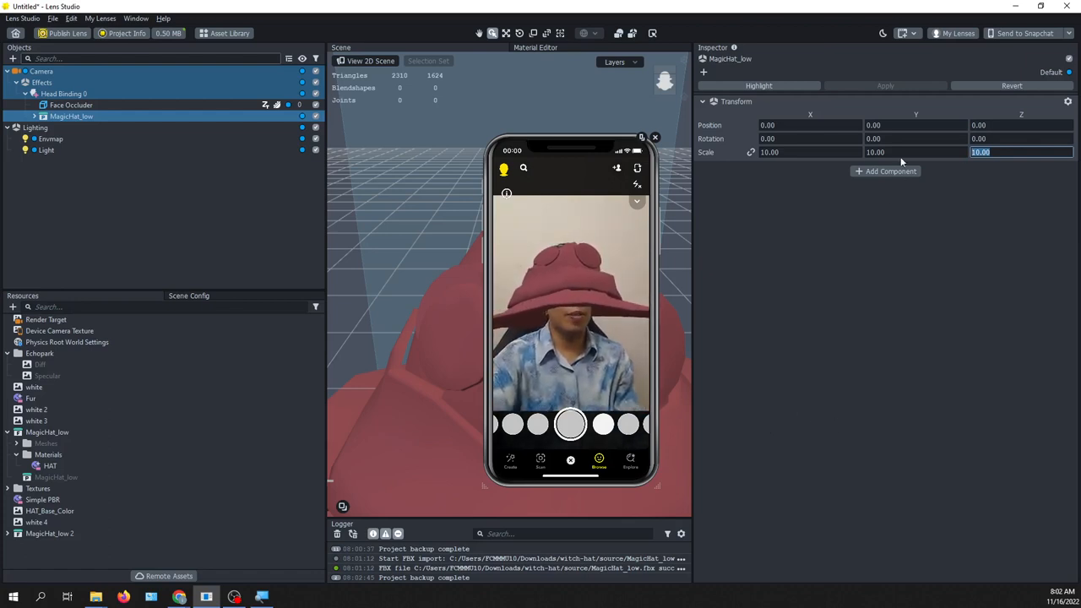
pyautogui.click(915, 125)
pyautogui.write('6')
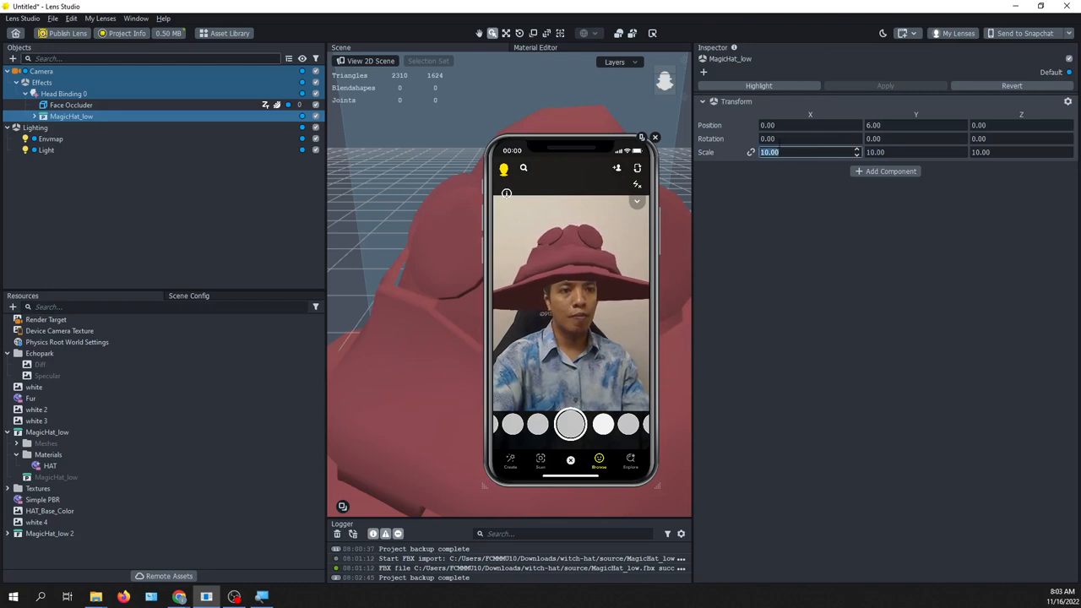
pyautogui.write('8.00')
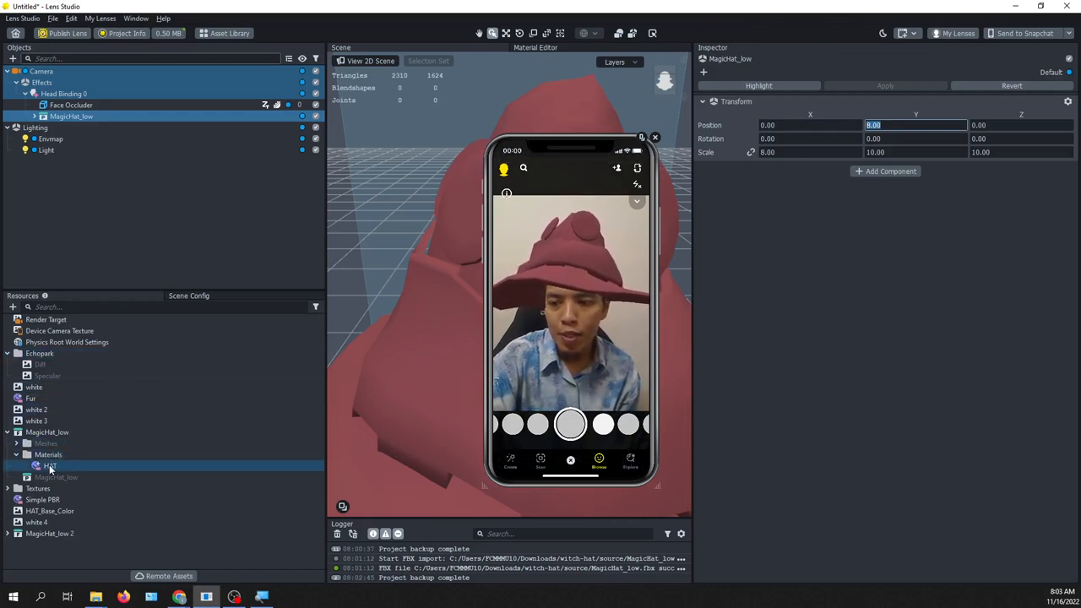
# - Inspect the HAT material under MagicHat_low > Materials
pyautogui.click(50, 467)
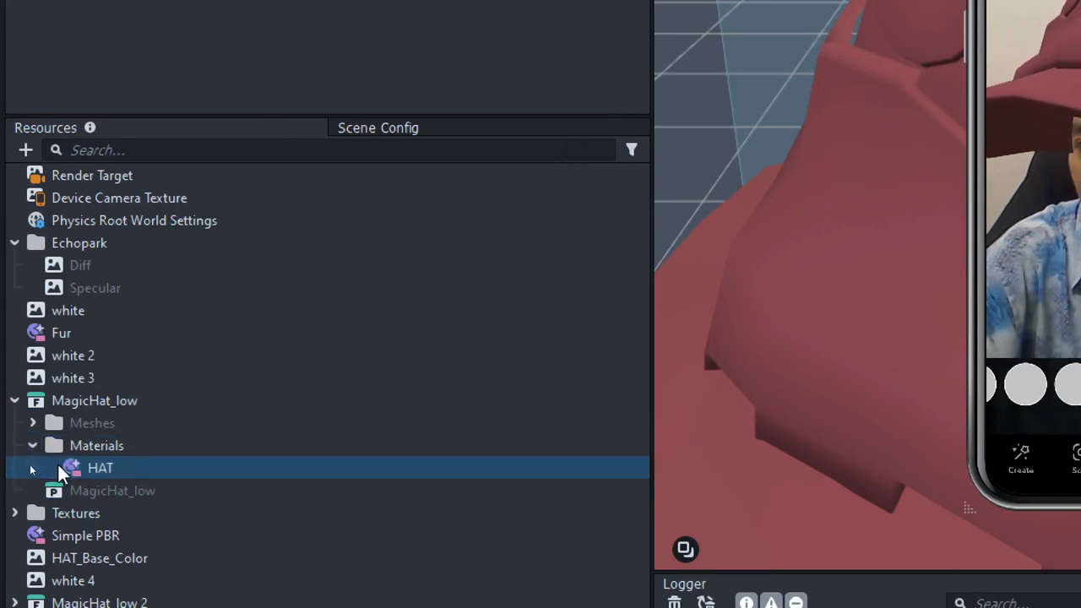
pyautogui.click(96, 445)
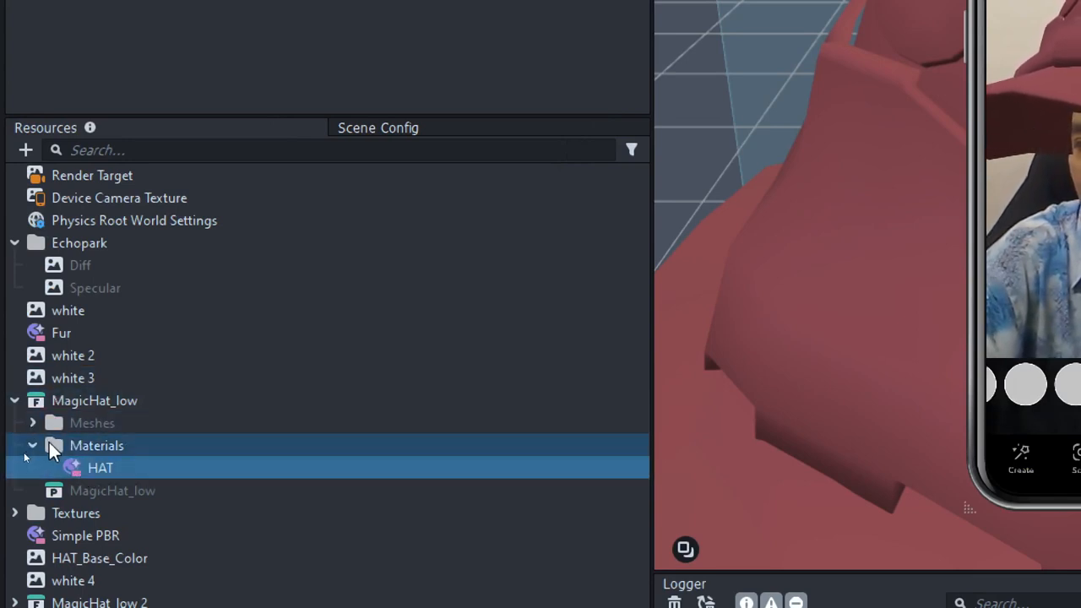
pyautogui.click(94, 401)
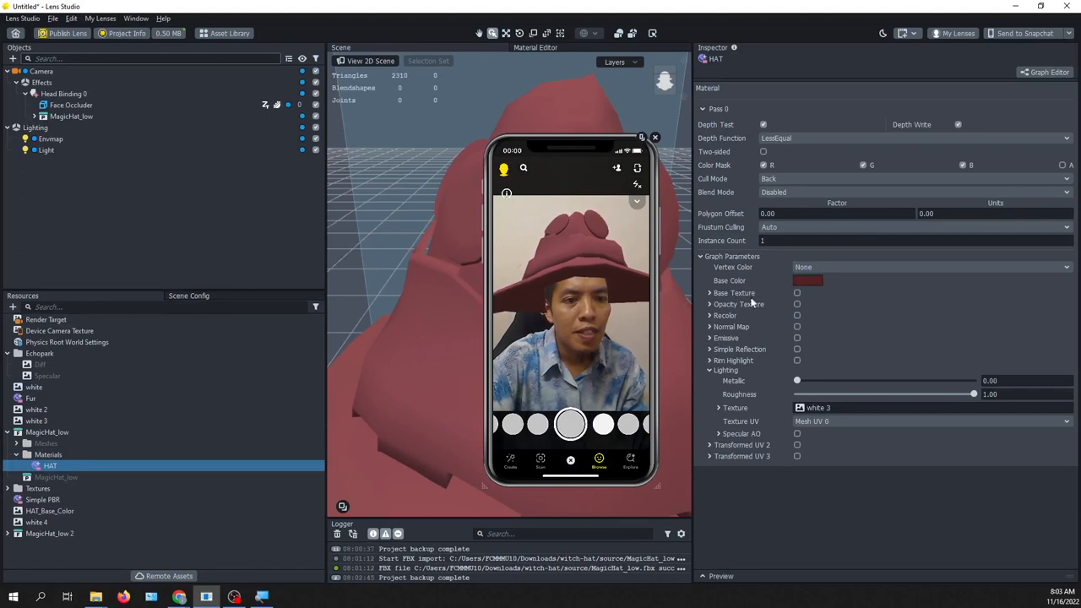
pyautogui.click(709, 293)
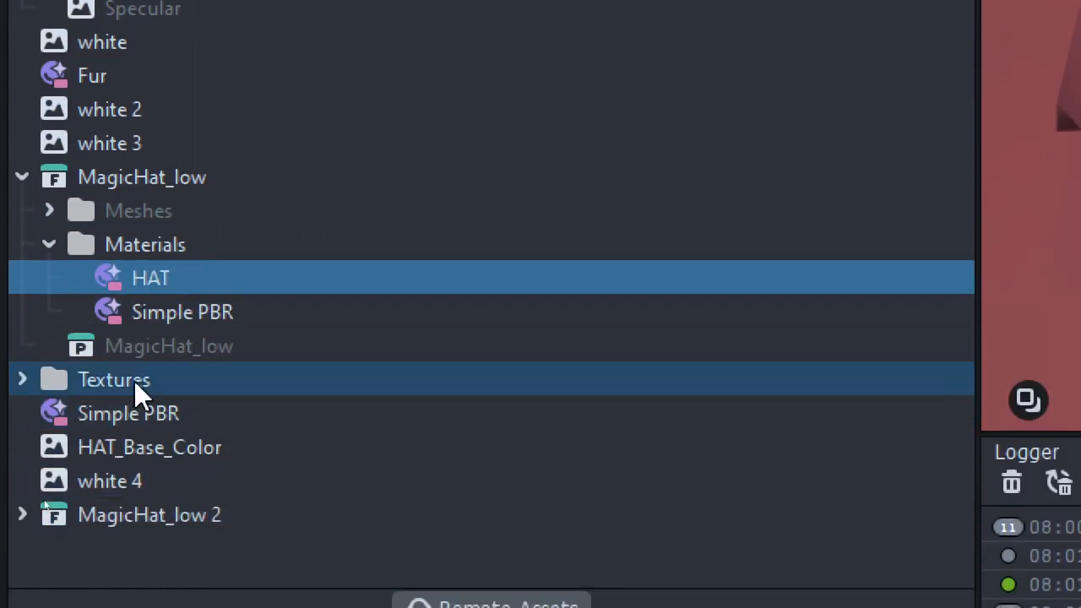
# - Add a Simple PBR material named hat2 and start choosing its base texture
pyautogui.click(128, 413)
pyautogui.write('hat2')
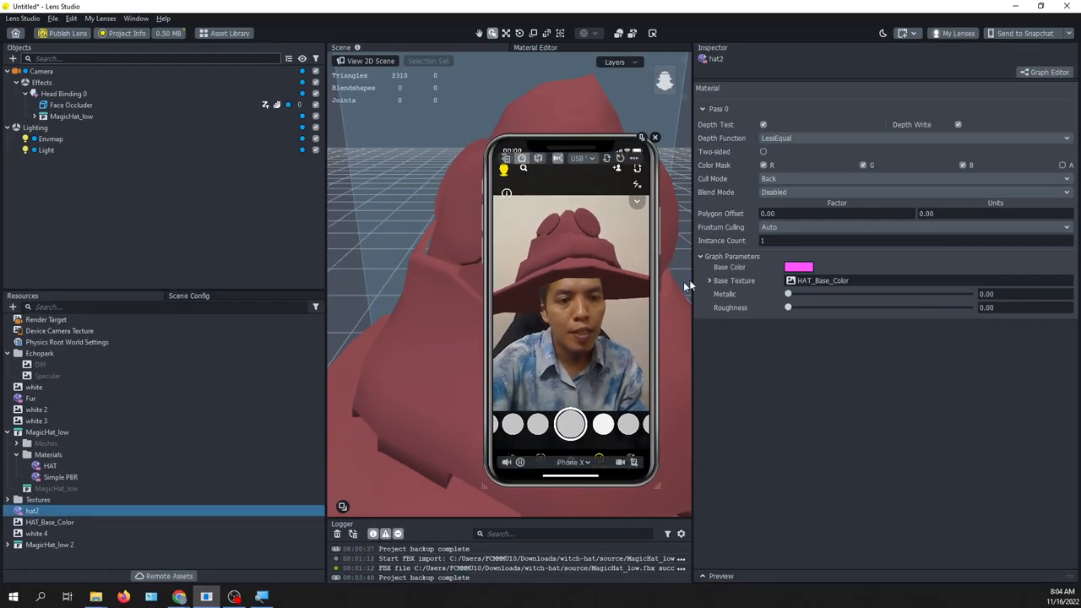
pyautogui.click(822, 280)
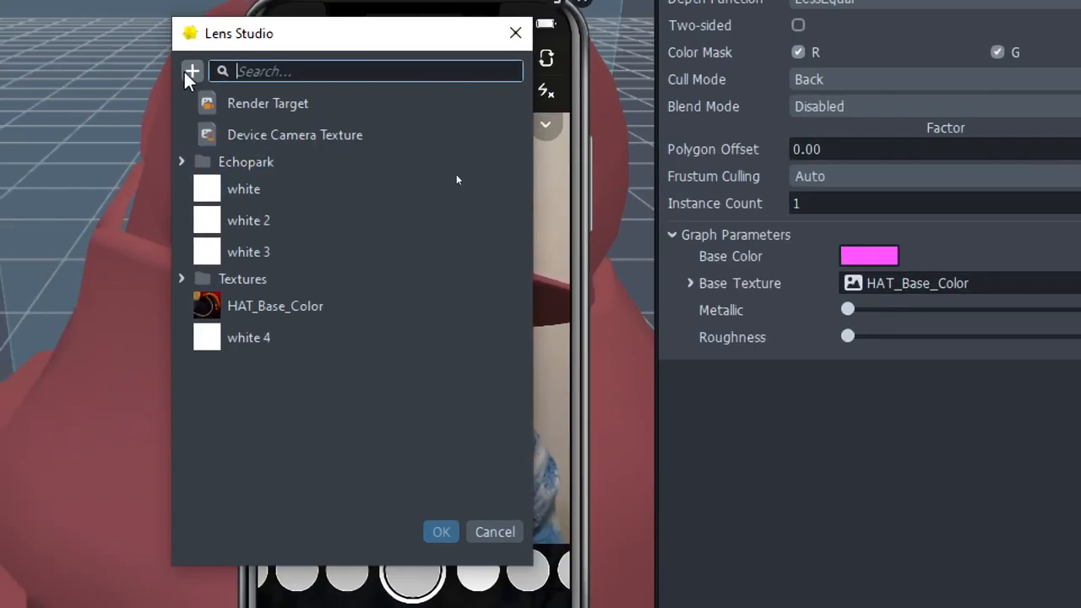
# - Import HAT_Base_Color.png from the textures folder as hat2's base texture
pyautogui.click(191, 71)
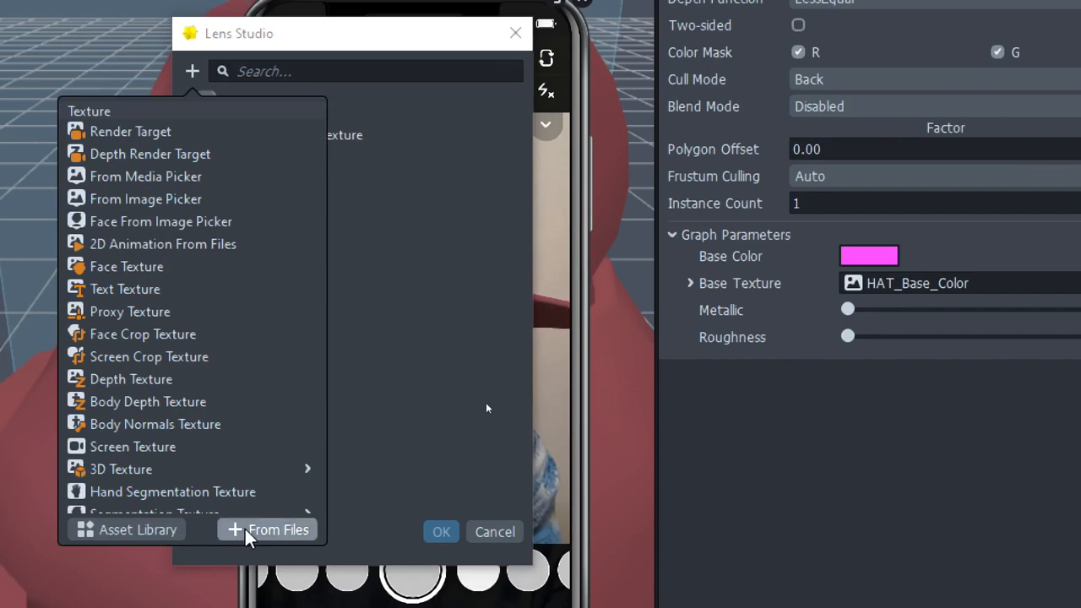
pyautogui.click(267, 529)
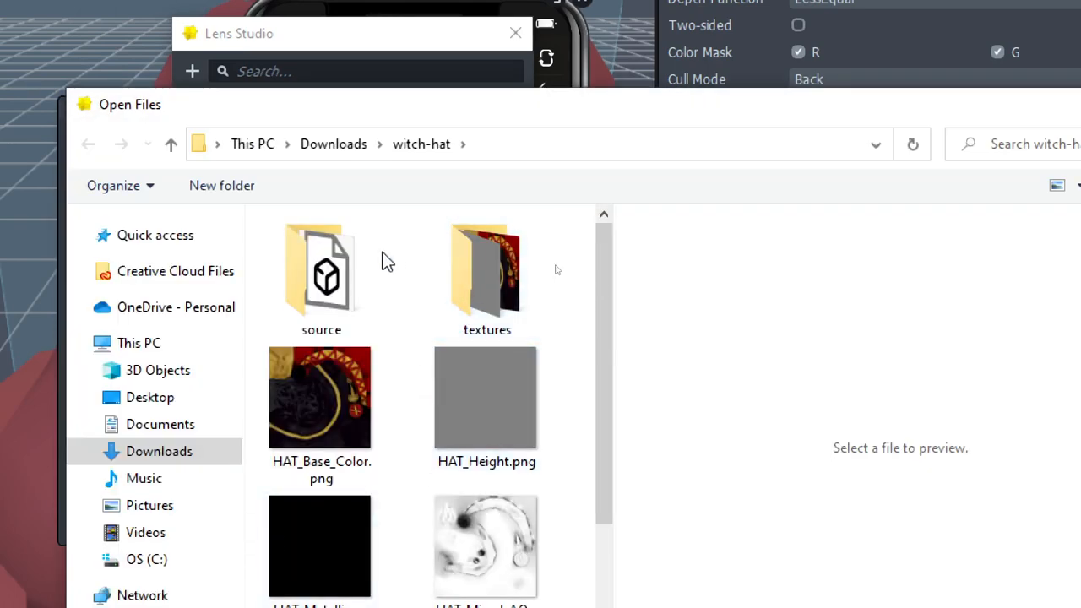
pyautogui.moveTo(486, 270)
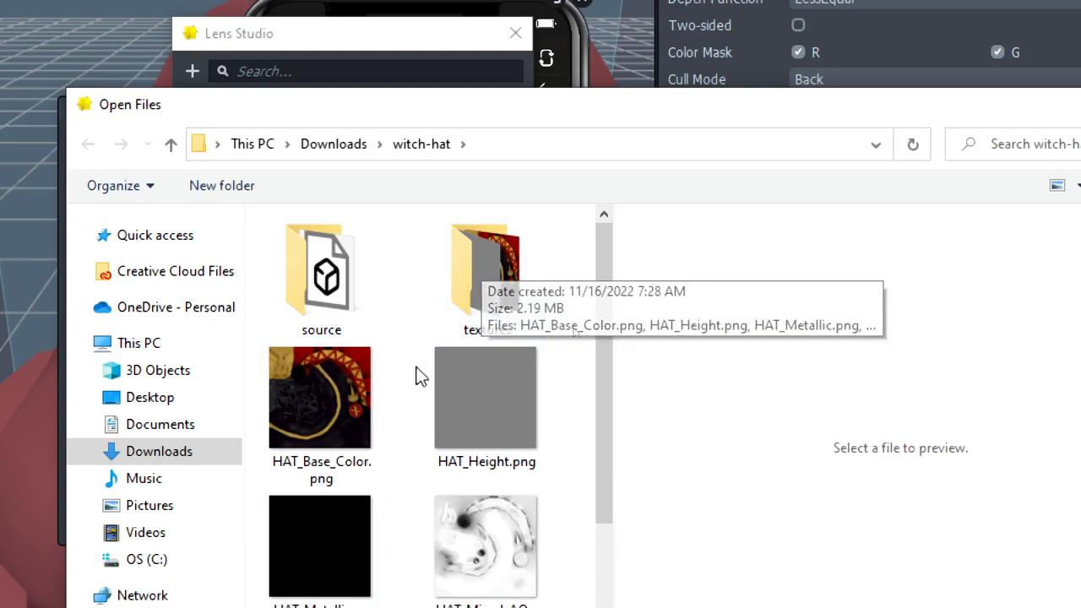
pyautogui.doubleClick(485, 270)
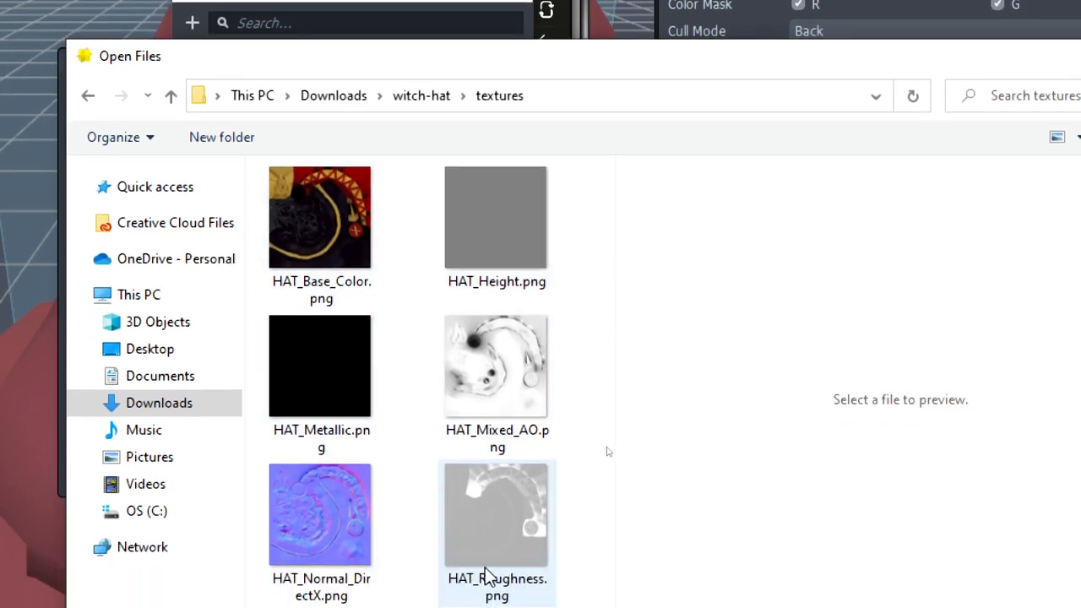
pyautogui.click(321, 216)
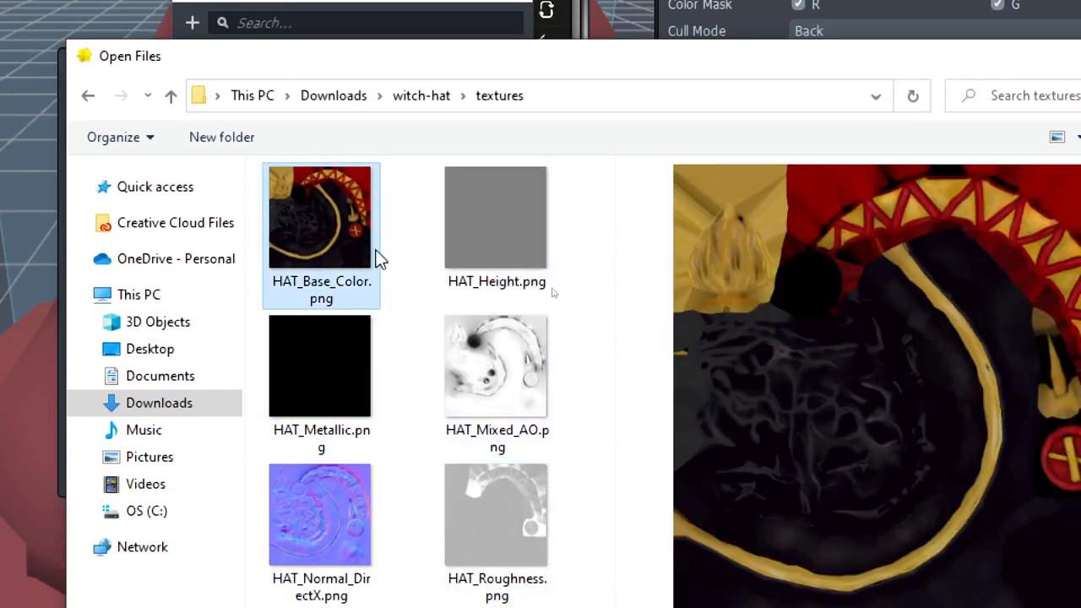
pyautogui.moveTo(319, 258)
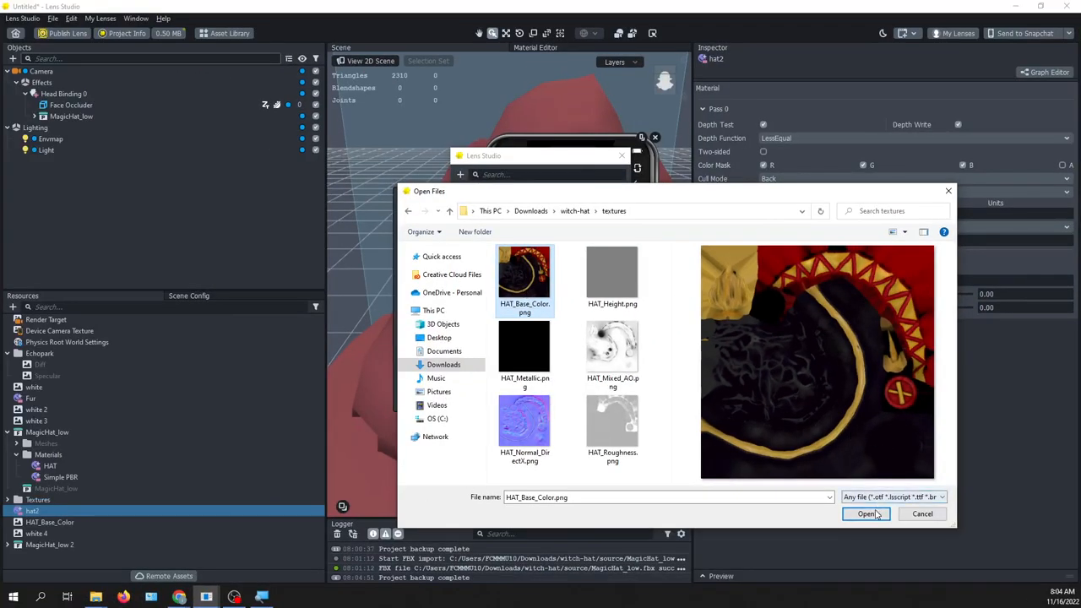
pyautogui.click(866, 513)
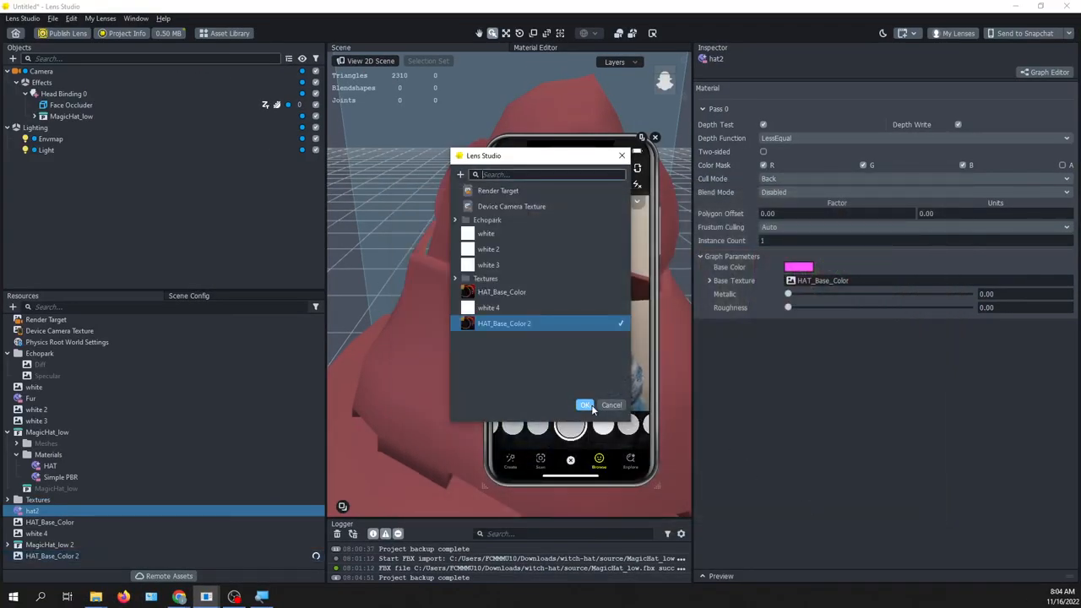
pyautogui.click(584, 404)
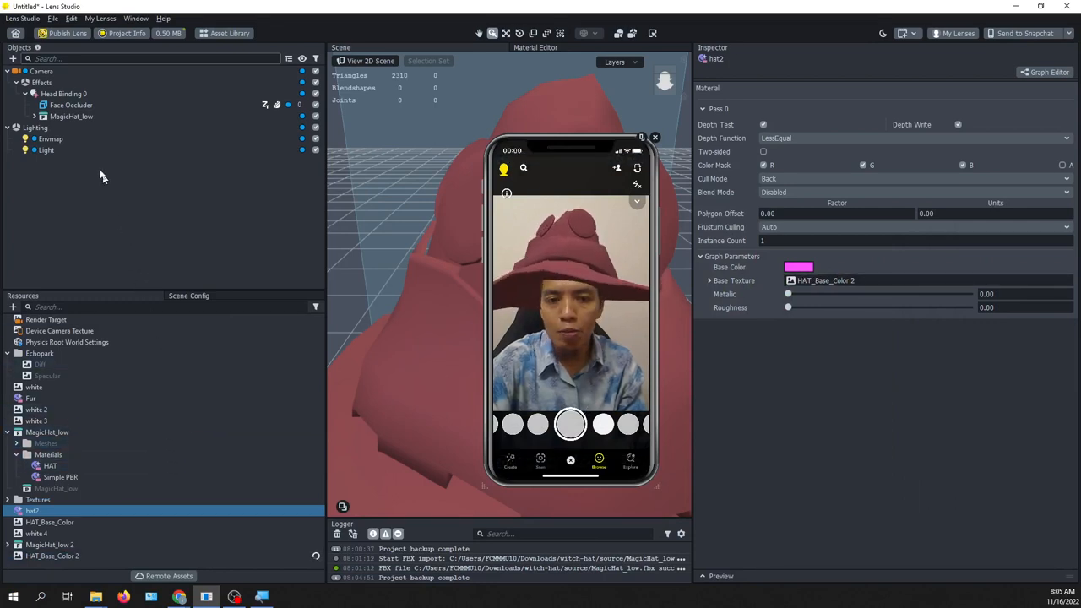
# - Select the hat's child parts in the Objects panel, ending on Hatbase_low
pyautogui.click(71, 116)
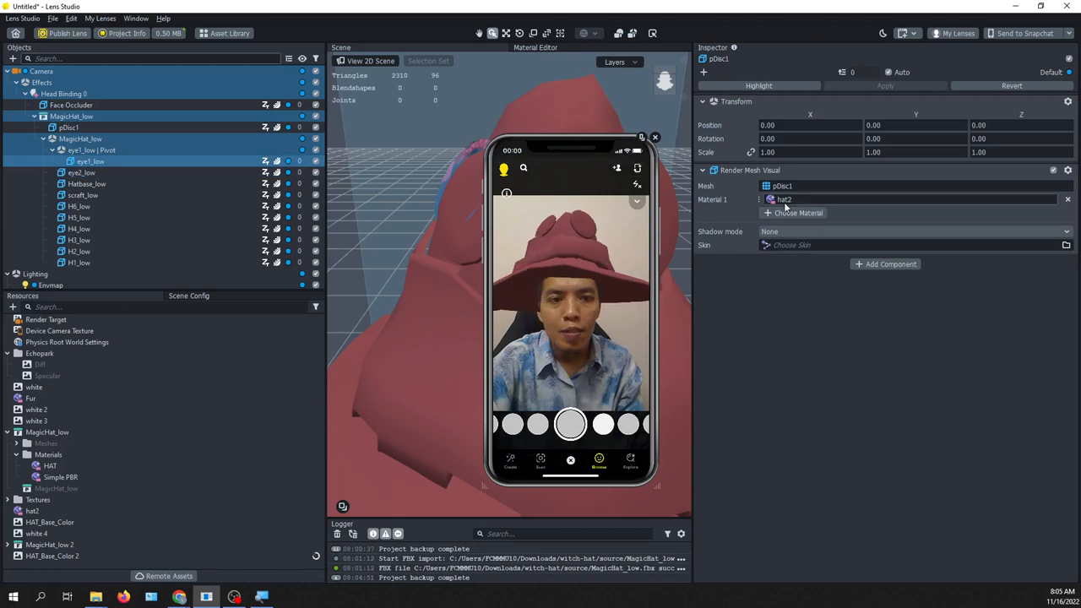
pyautogui.click(90, 161)
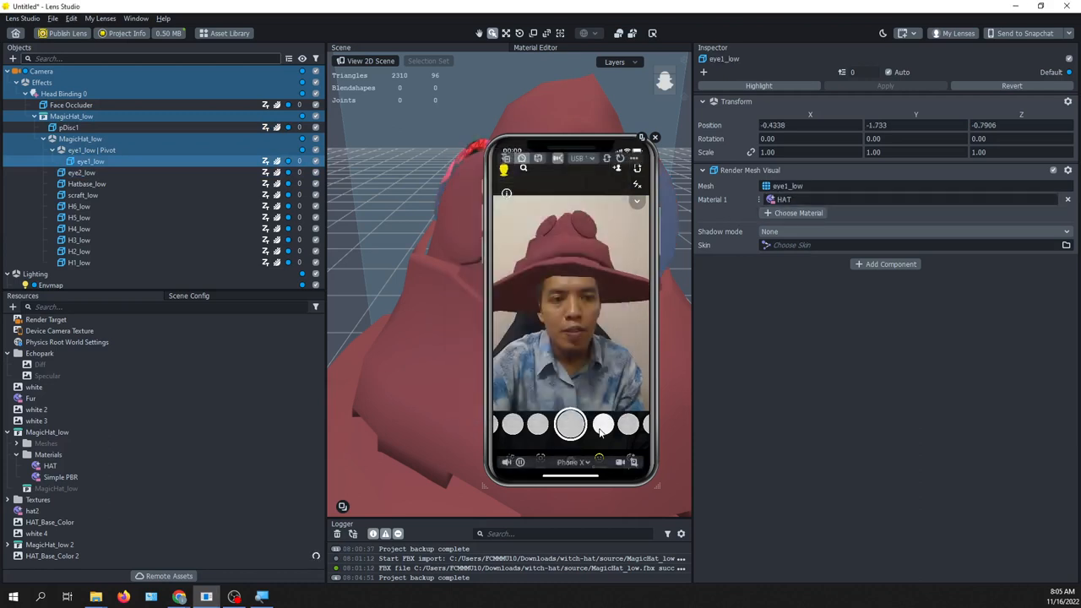
pyautogui.click(81, 172)
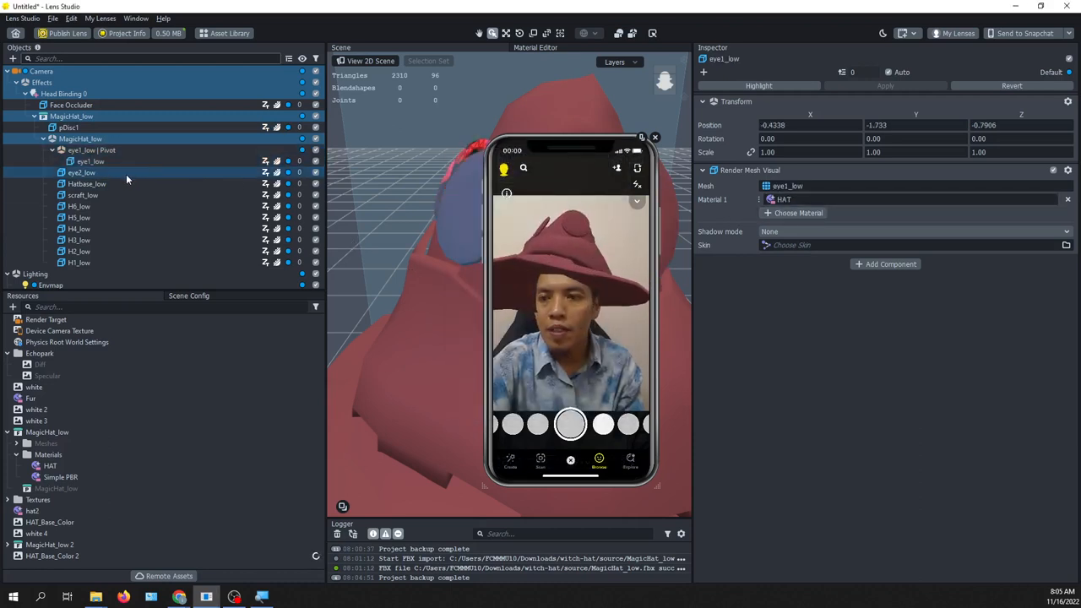
pyautogui.click(87, 183)
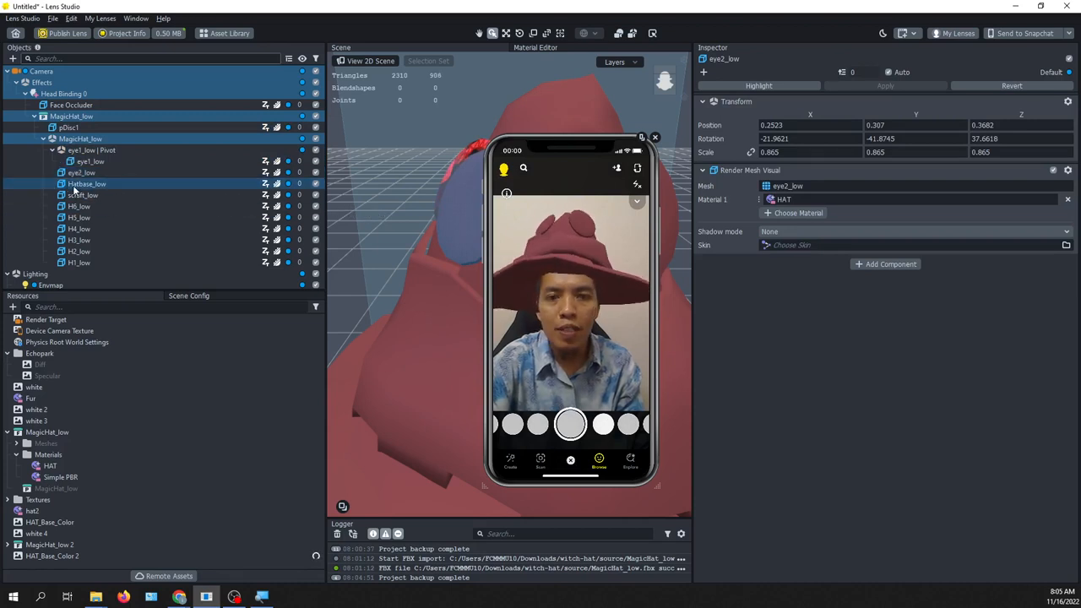
pyautogui.click(87, 183)
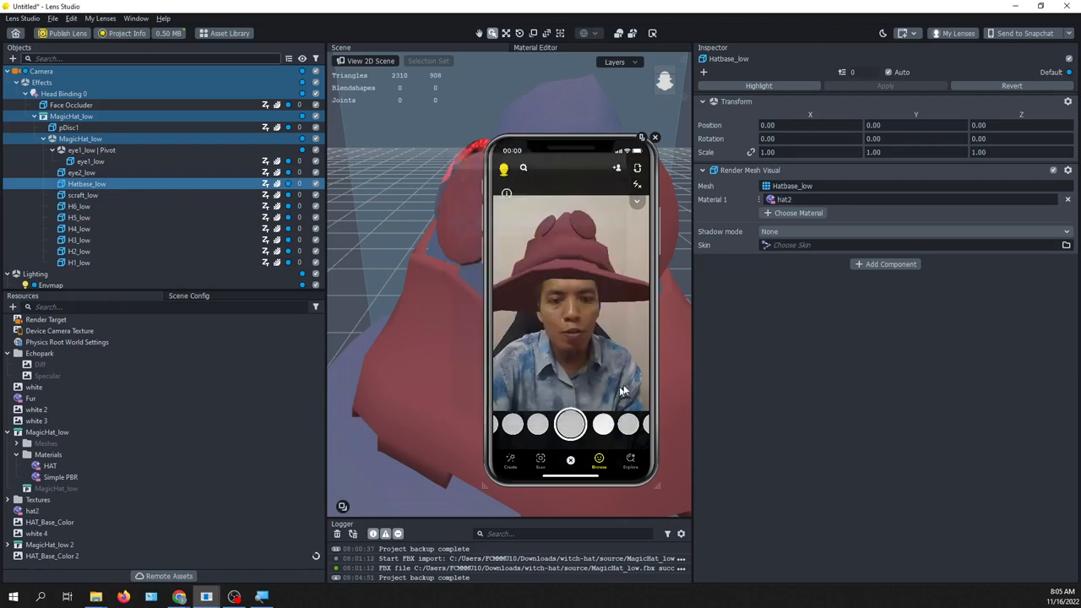
pyautogui.click(87, 183)
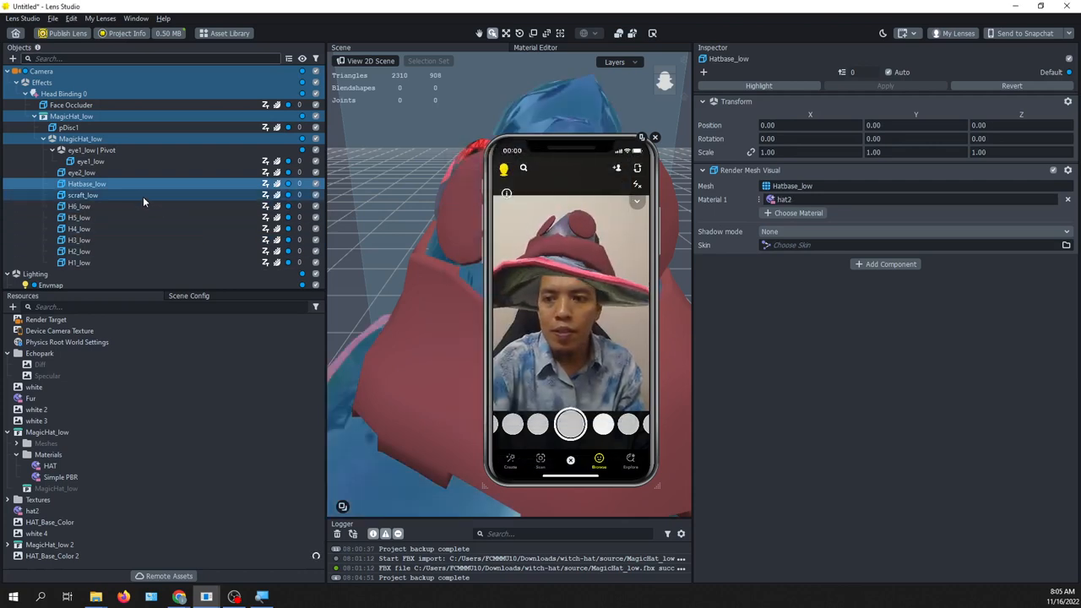
# - Assign the hat2 material to scraft_low so the scarf shows the hat texture
pyautogui.click(82, 195)
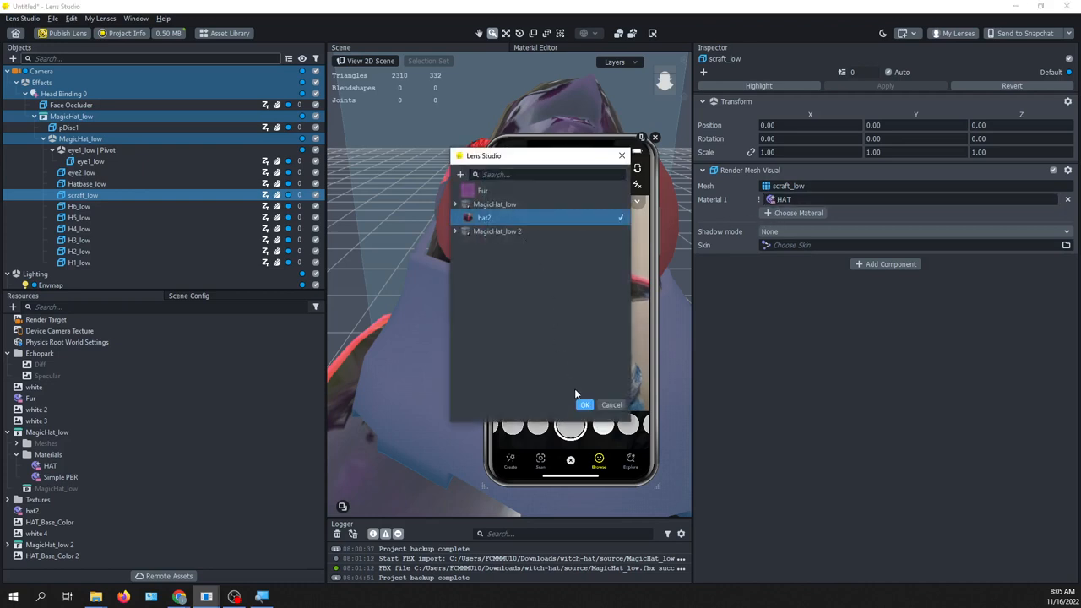
pyautogui.click(584, 404)
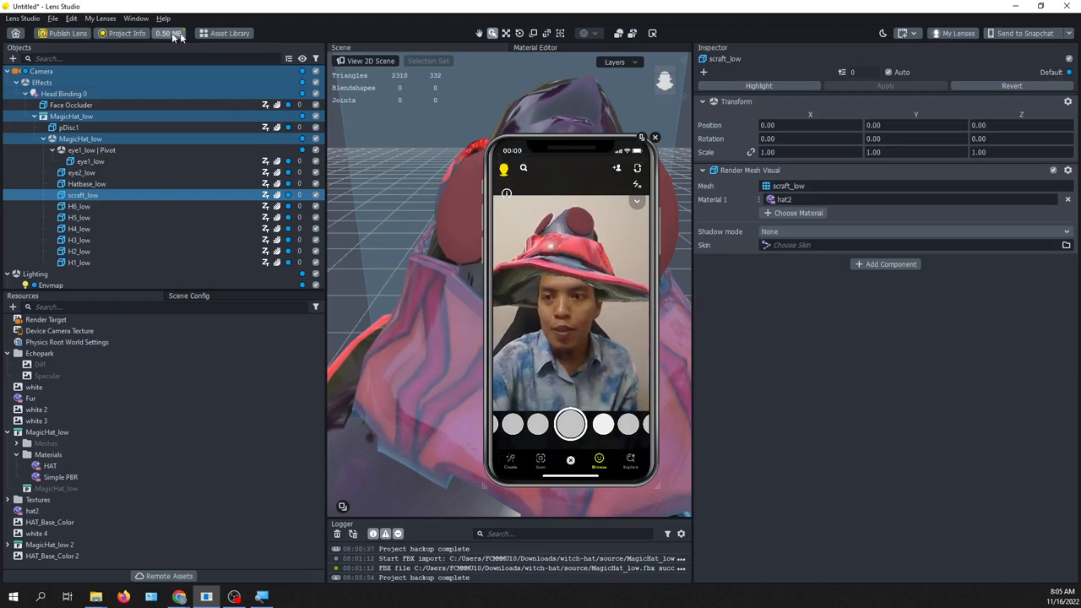
# - Import the Crystal Material from the Asset Library's Materials into project resources
pyautogui.click(224, 33)
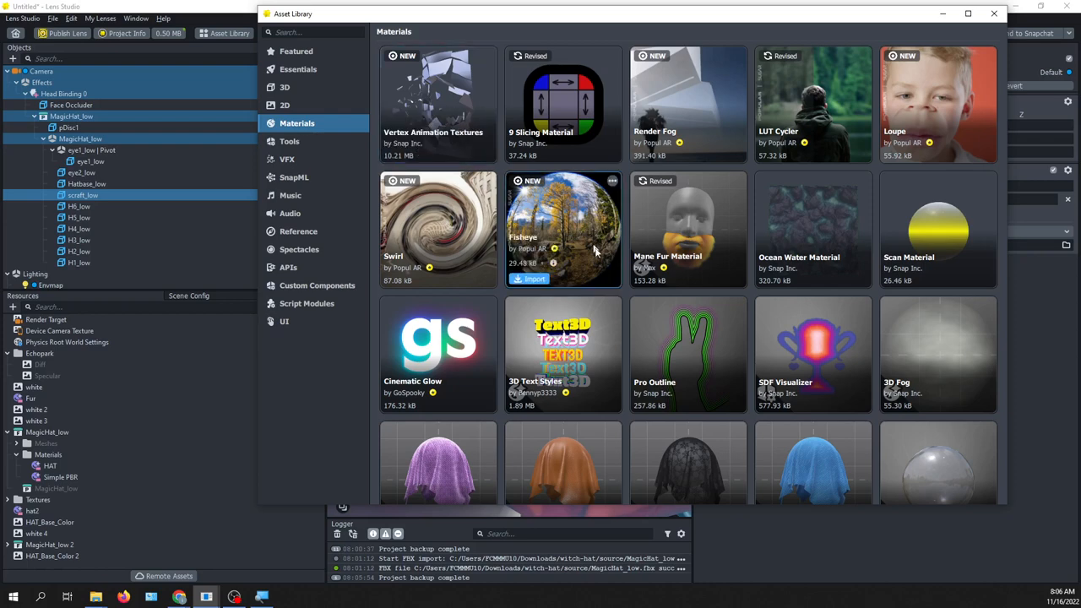
pyautogui.scroll(-3)
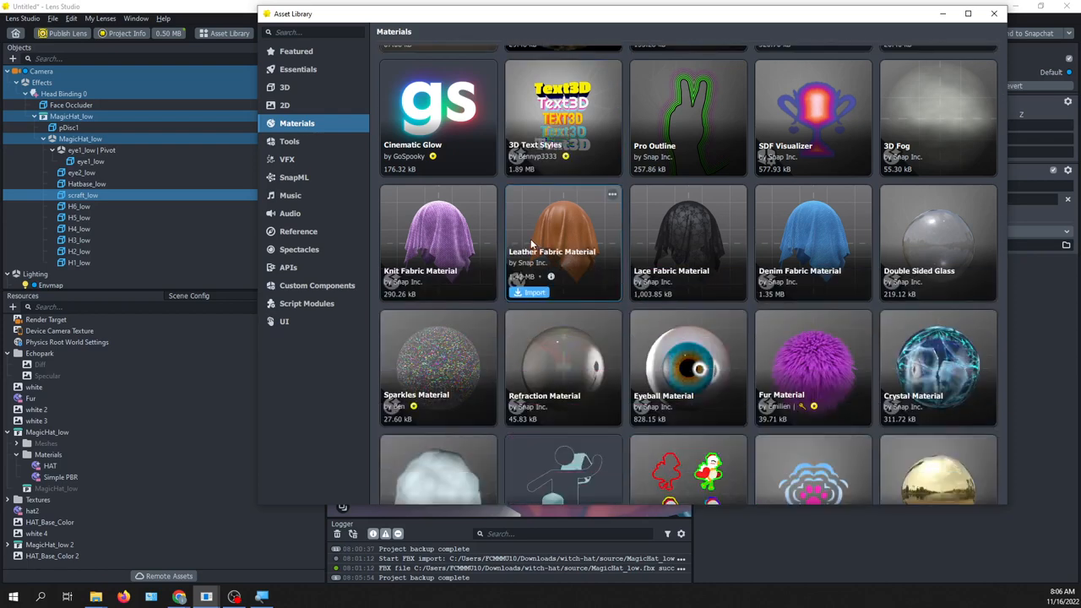
pyautogui.scroll(-3)
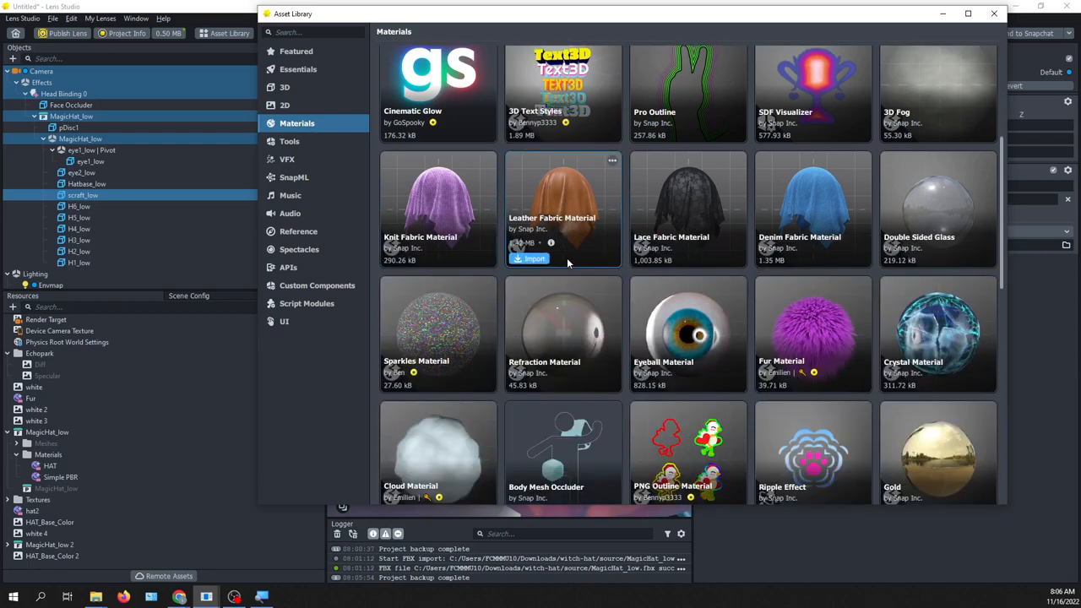
pyautogui.scroll(-3)
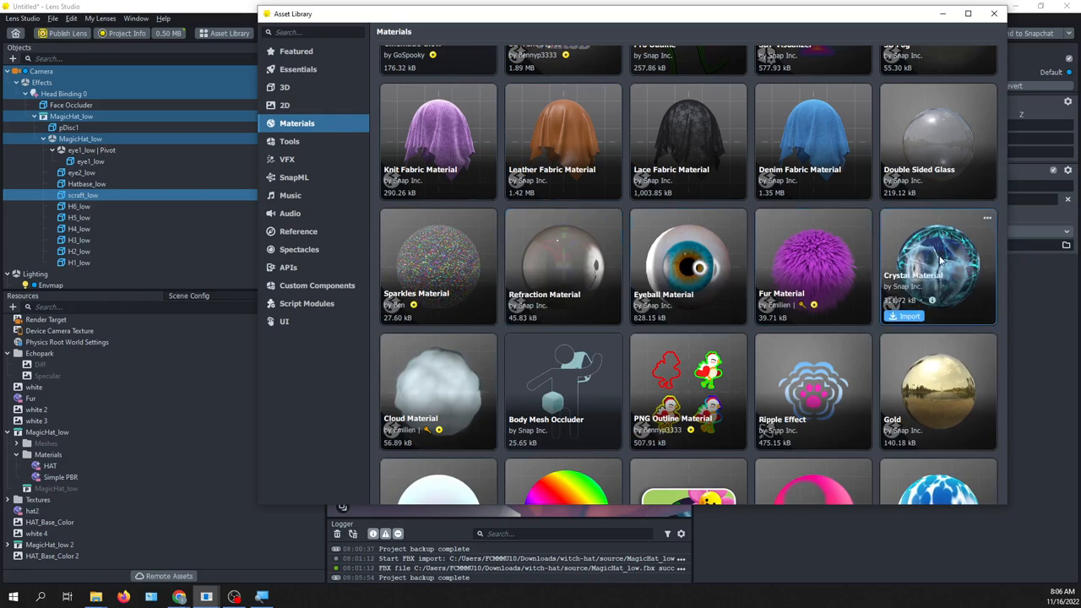
pyautogui.click(907, 316)
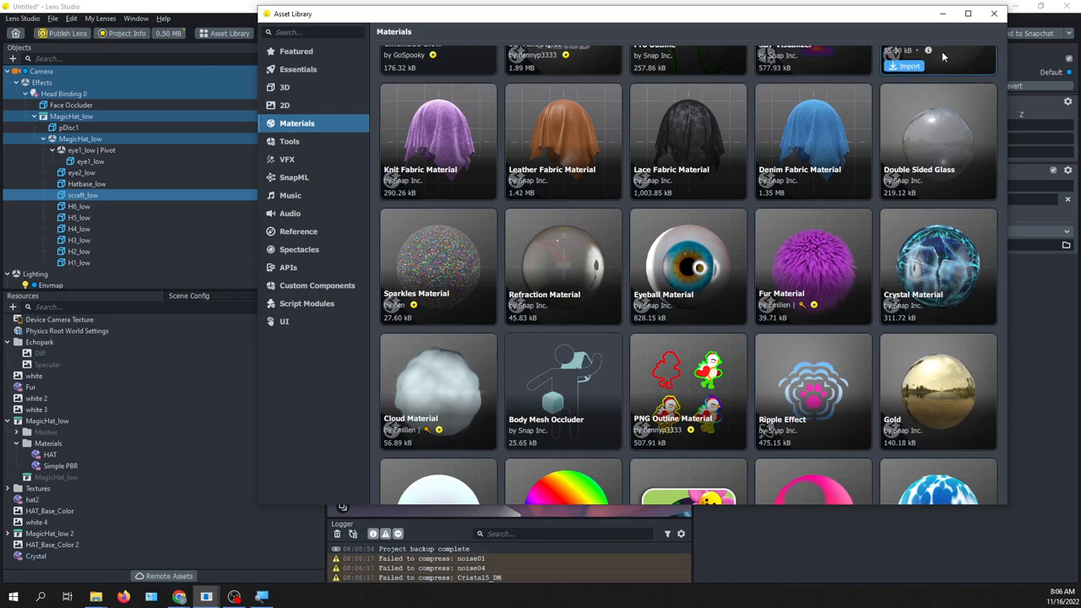
pyautogui.click(993, 14)
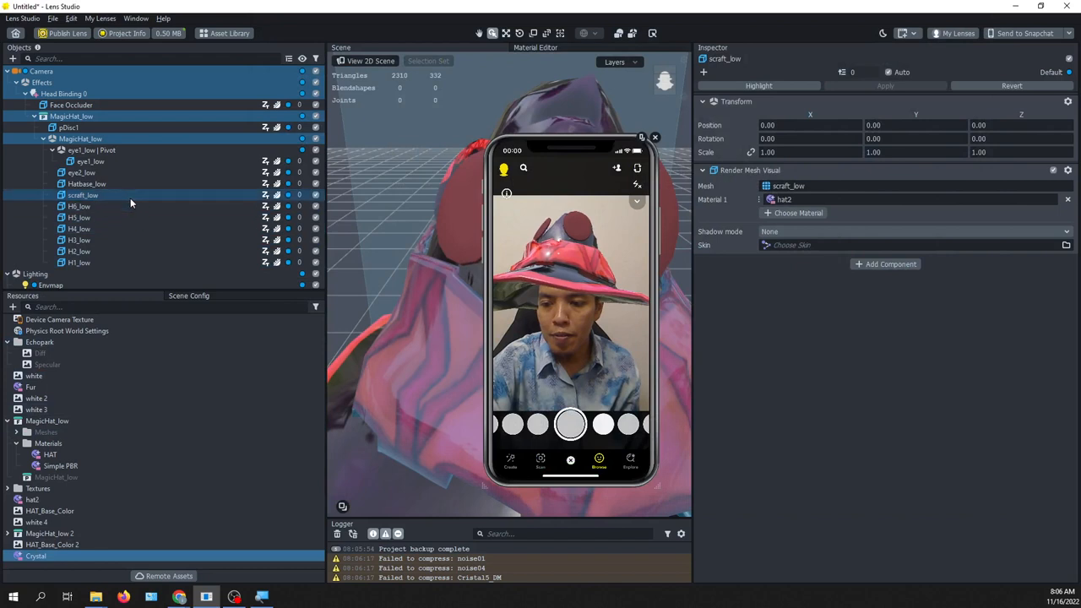
# - Assign the Crystal material to scraft_low, turning the scarf blue and glassy
pyautogui.click(36, 556)
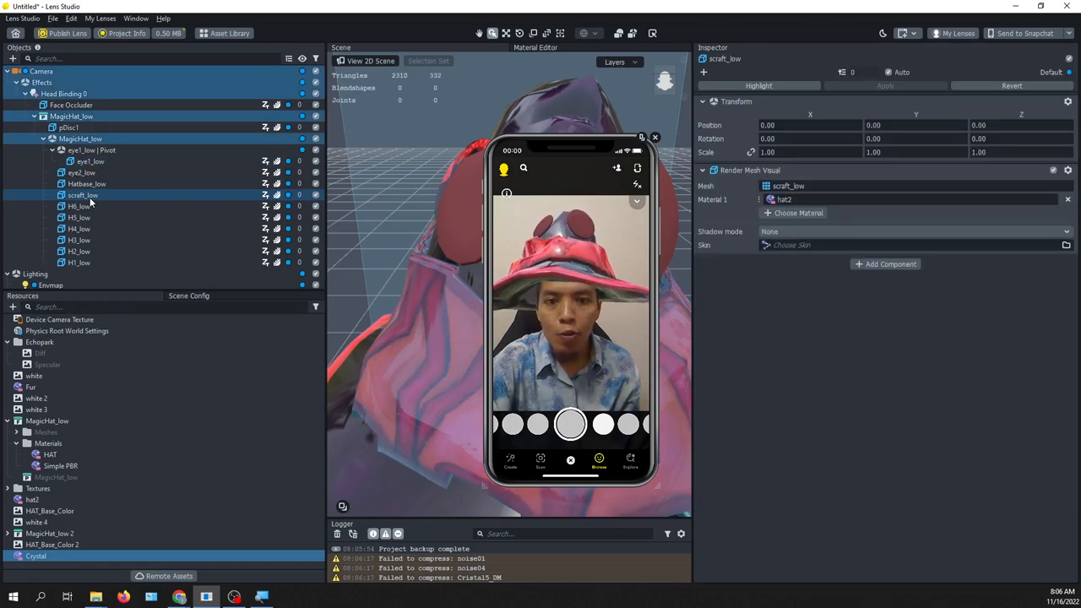
pyautogui.click(798, 213)
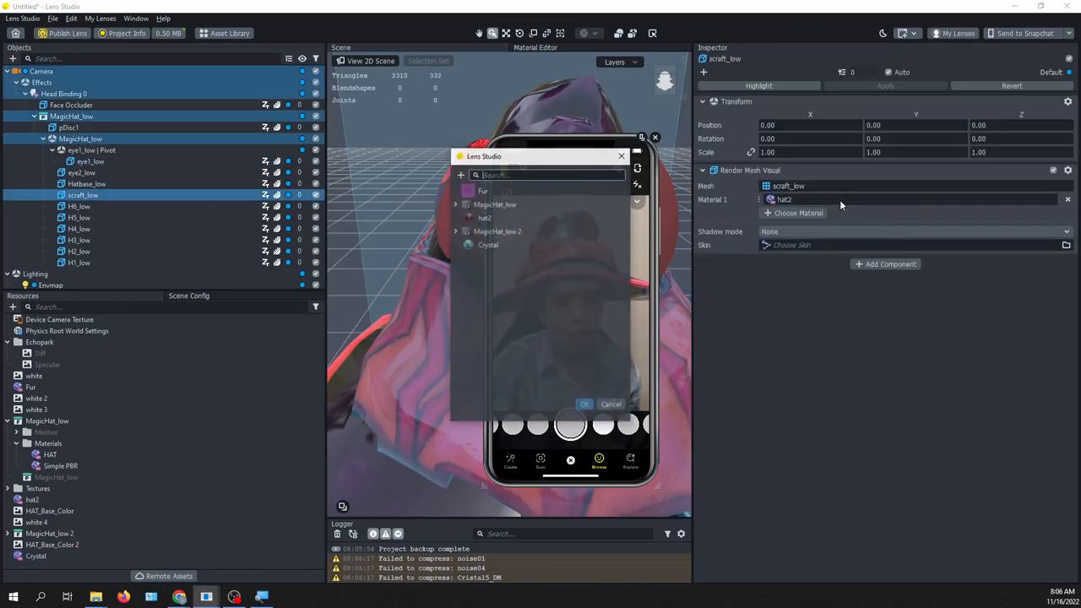
pyautogui.click(489, 244)
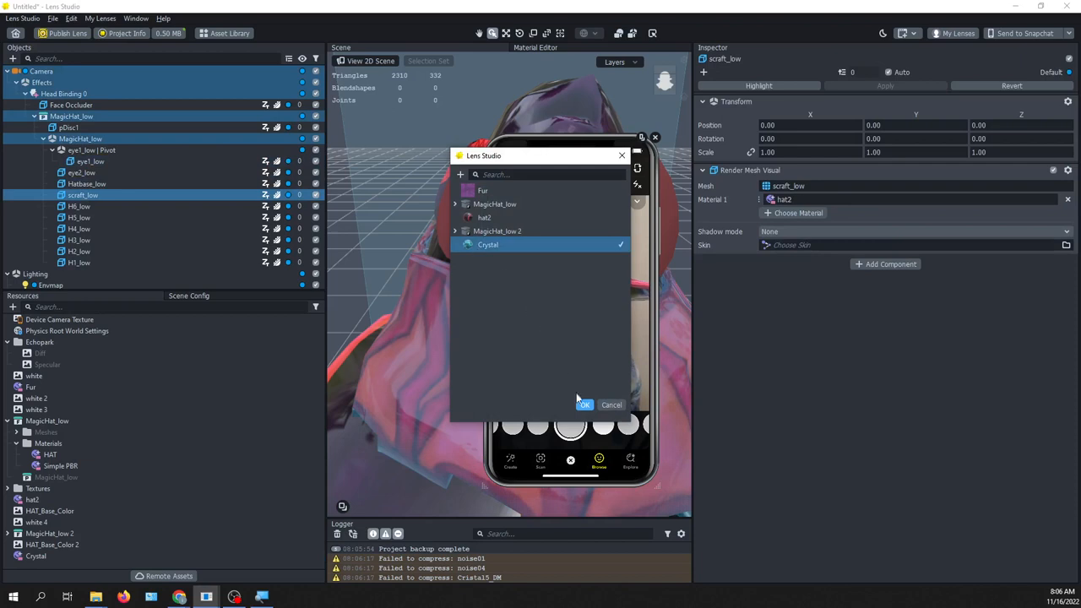
pyautogui.click(584, 404)
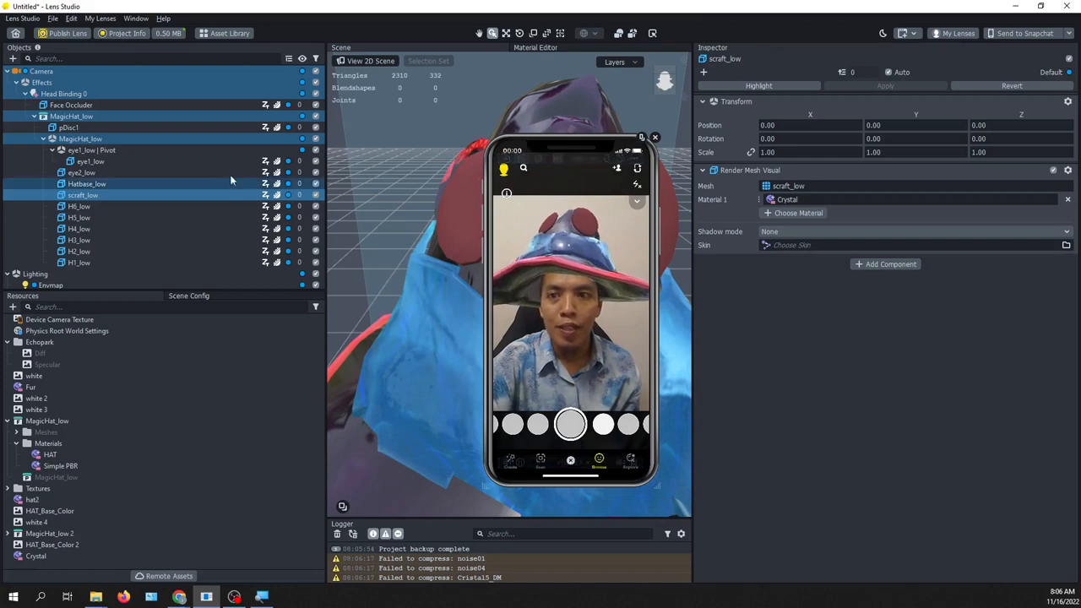
pyautogui.click(128, 33)
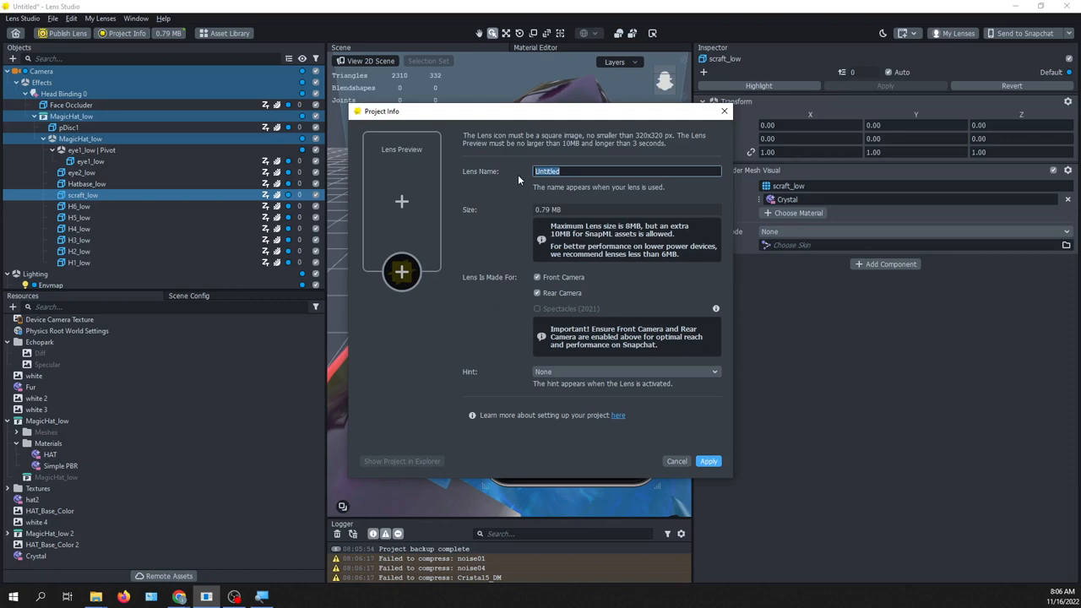
# - Name the lens 'witch hat', add a preview and a round cropped icon, and apply
pyautogui.write('witch hat')
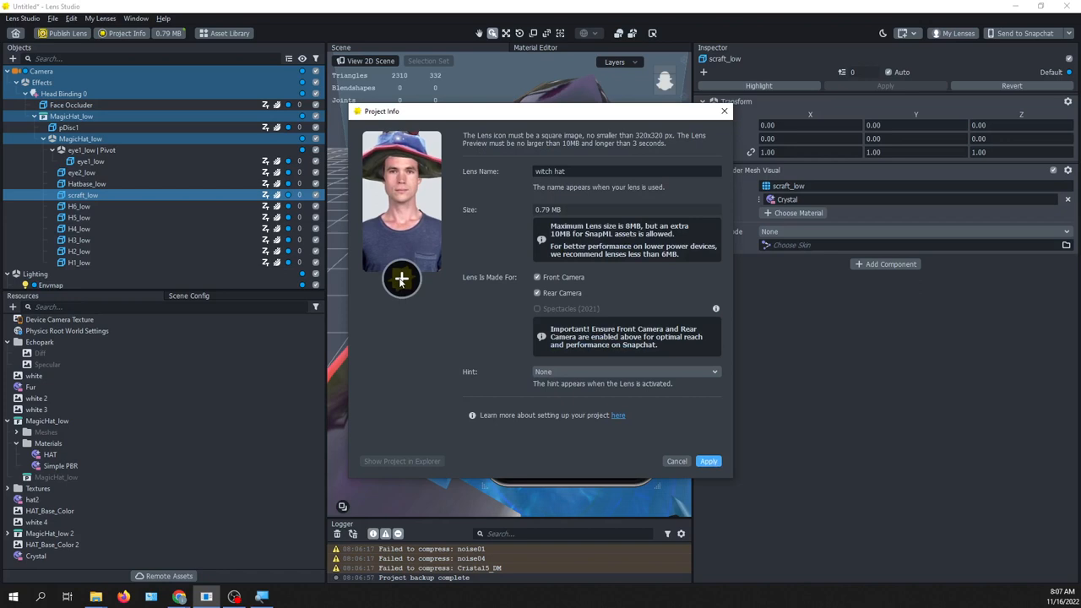
pyautogui.moveTo(644, 124)
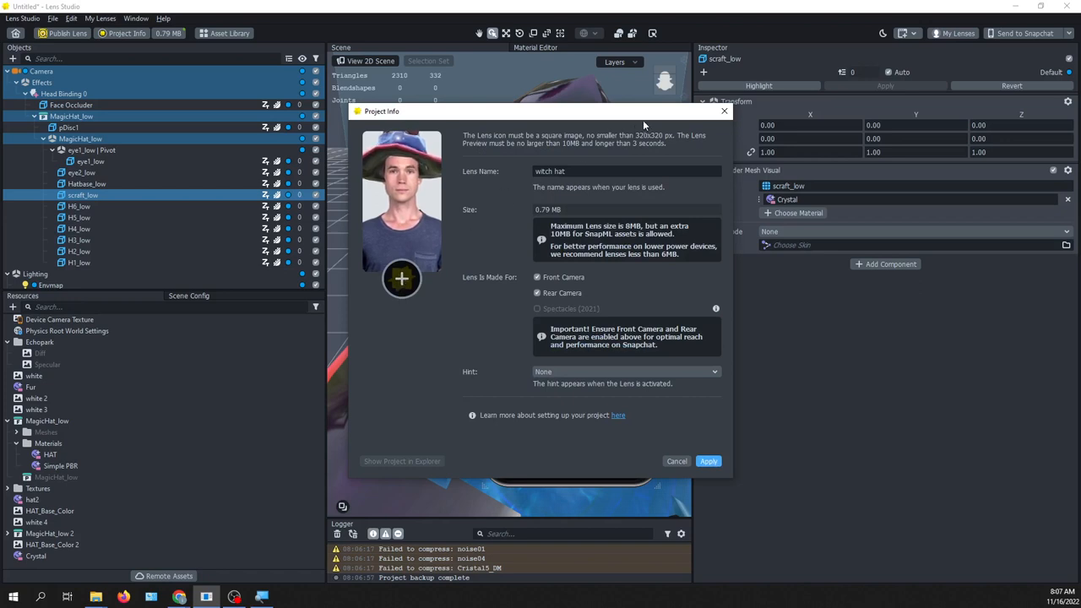
pyautogui.click(401, 278)
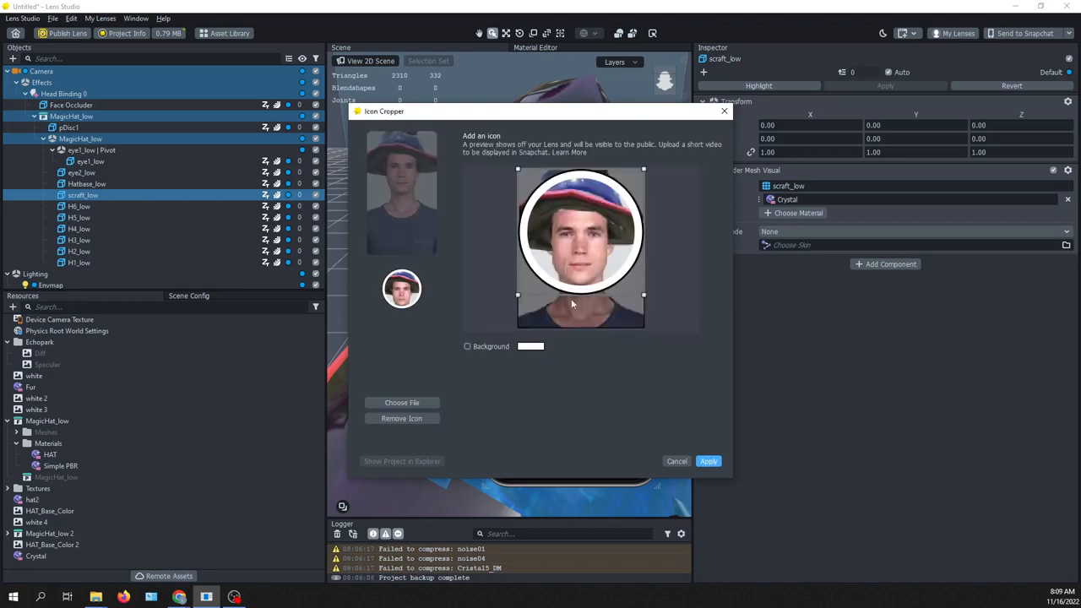
pyautogui.click(708, 461)
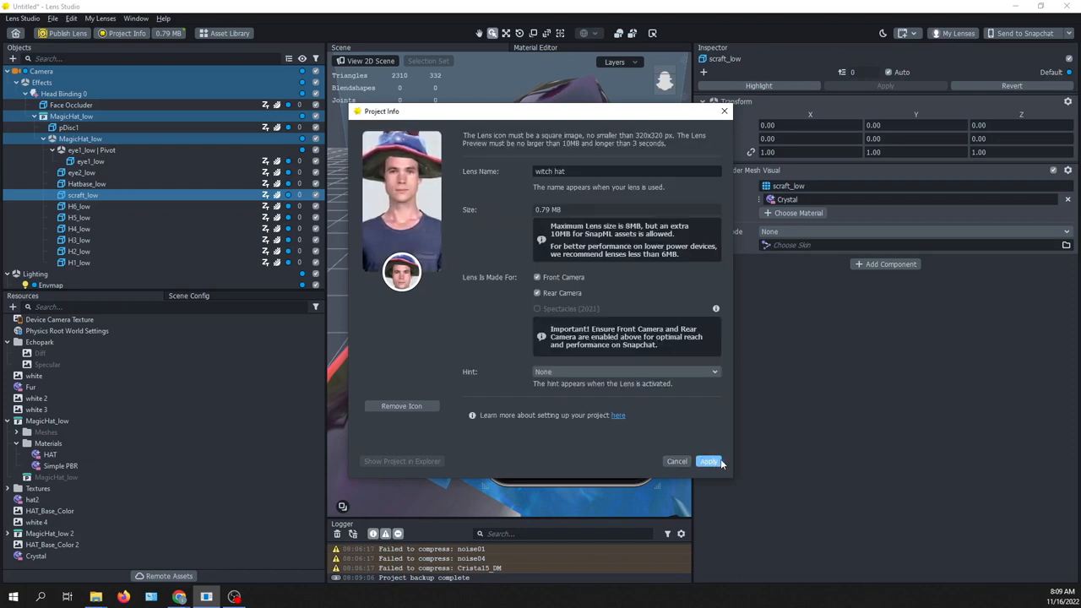
pyautogui.click(708, 461)
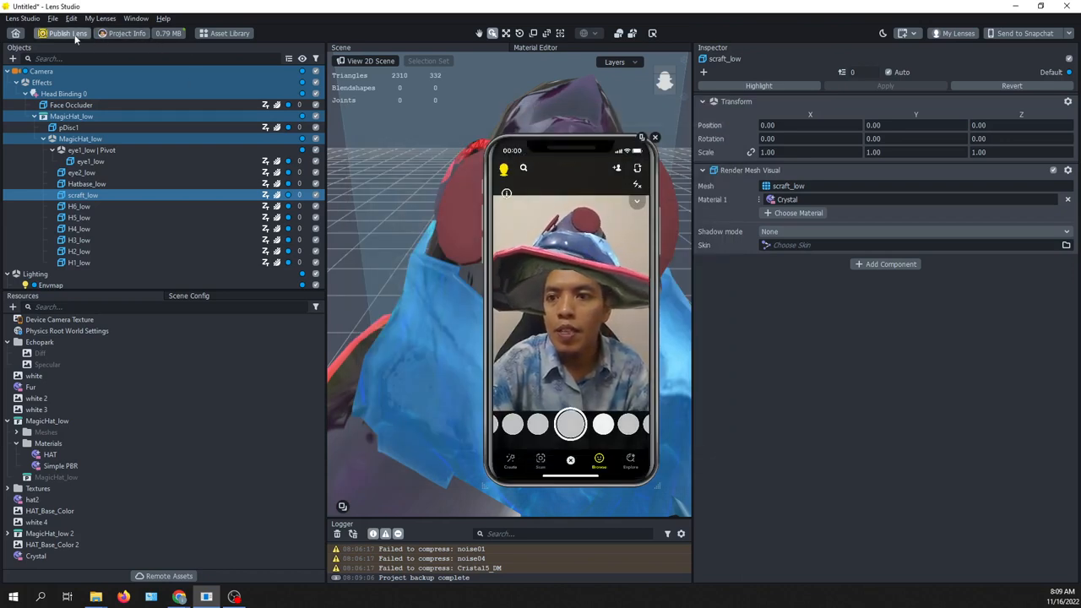
# - Publish as a new lens with primary category Self-Expression - Beauty
pyautogui.click(69, 33)
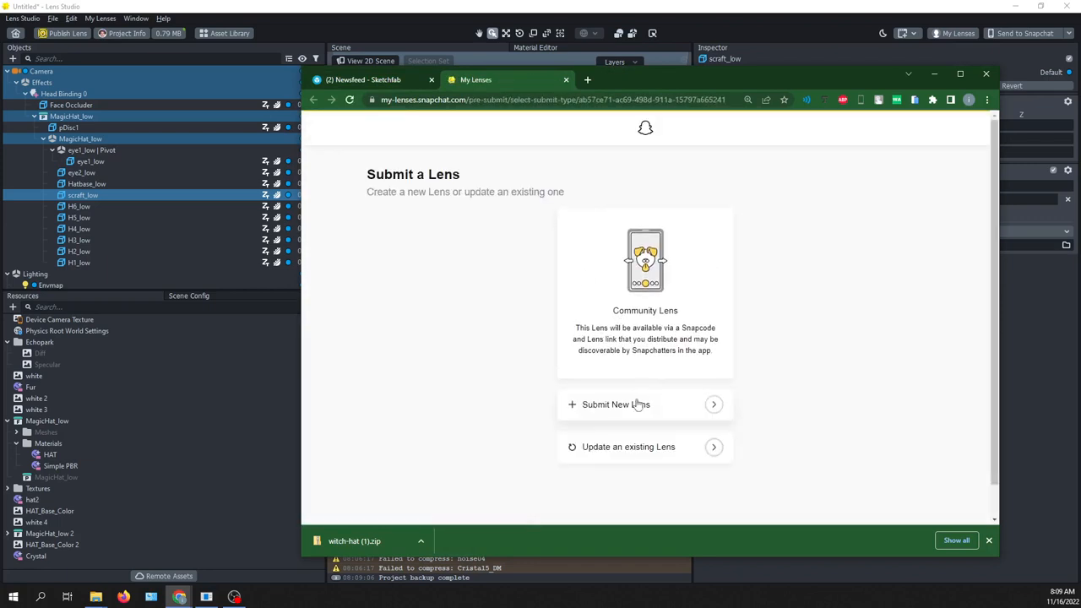
pyautogui.click(615, 404)
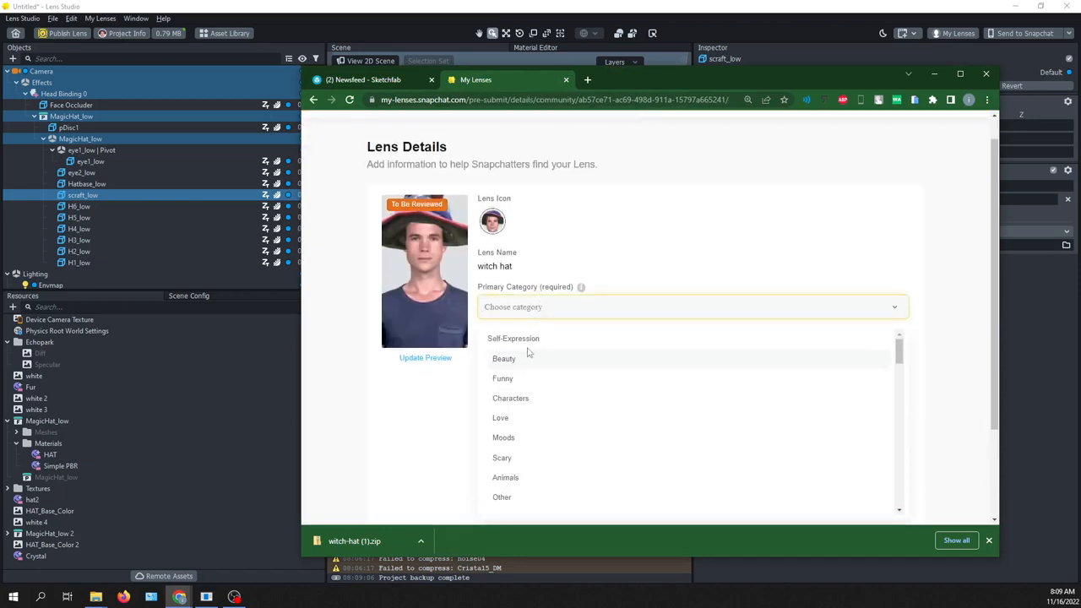
pyautogui.click(504, 358)
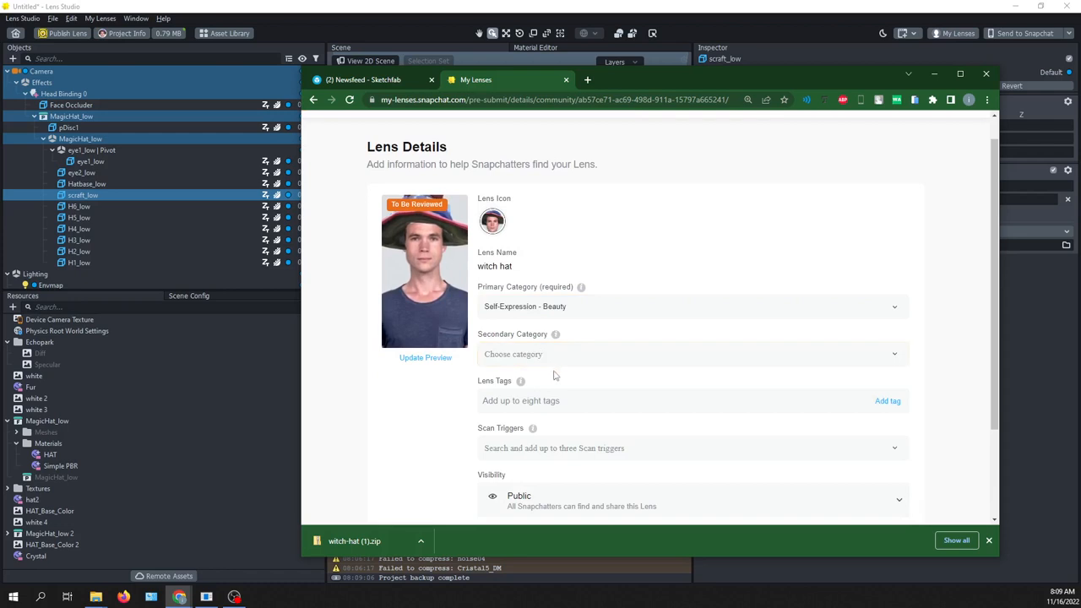
# - Add tags witch and hat and submit the lens for review
pyautogui.scroll(-3)
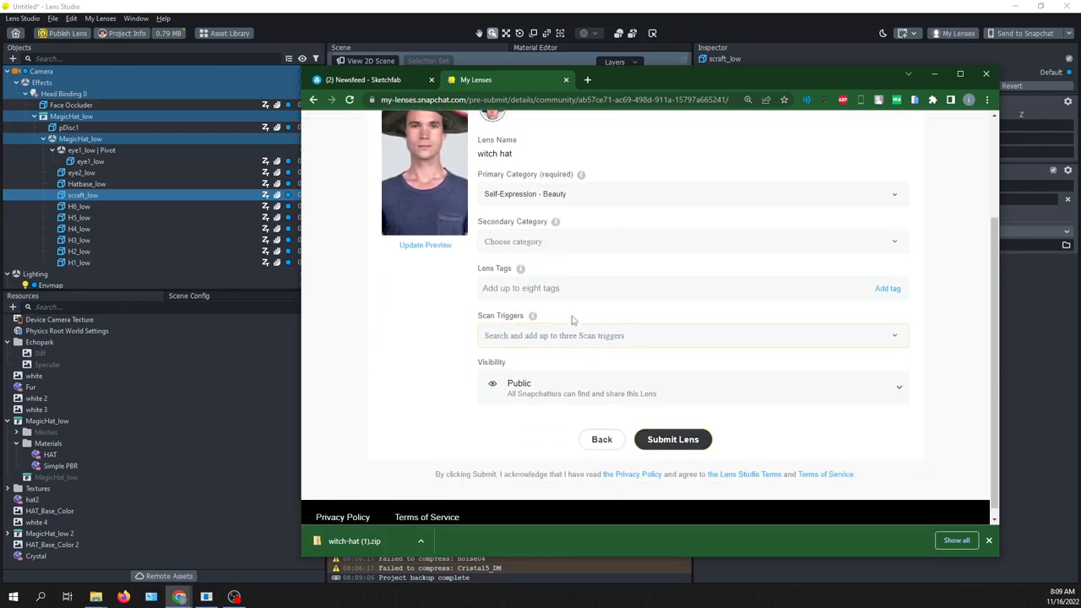
pyautogui.write('witc')
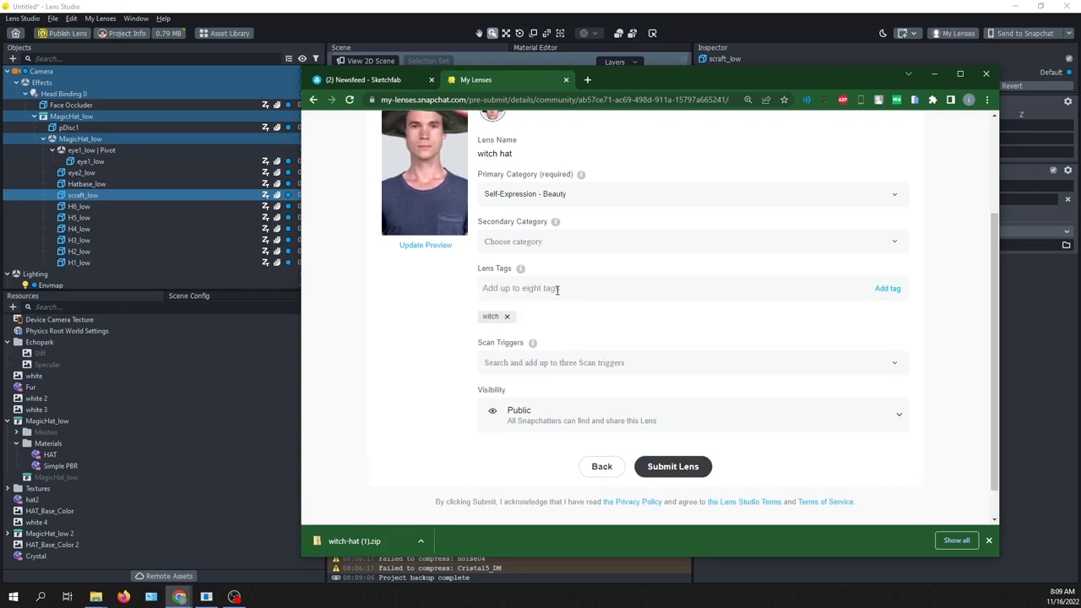
pyautogui.write('hat')
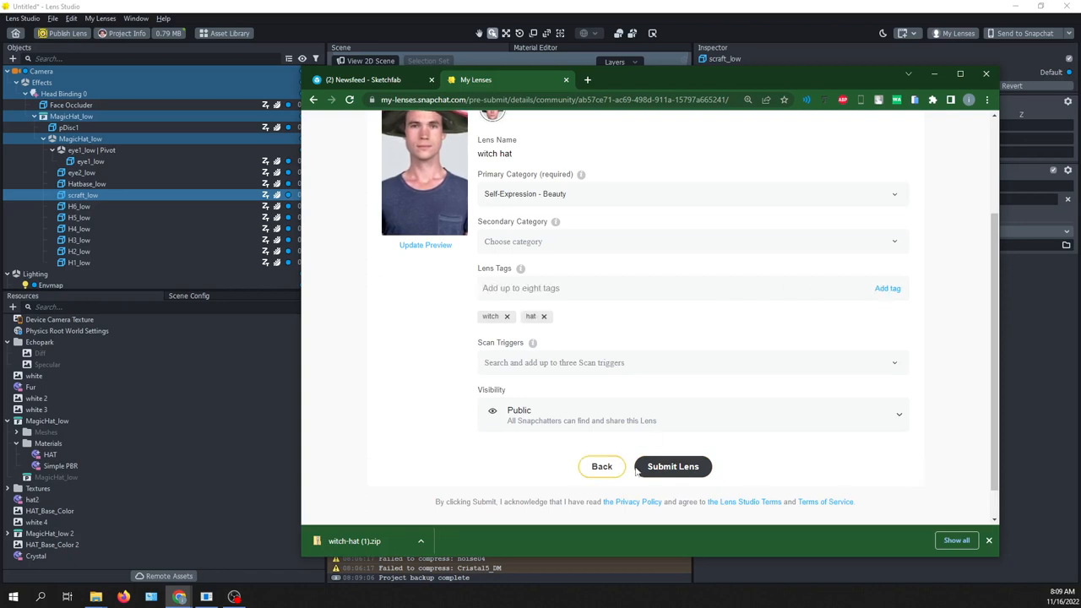
pyautogui.click(672, 466)
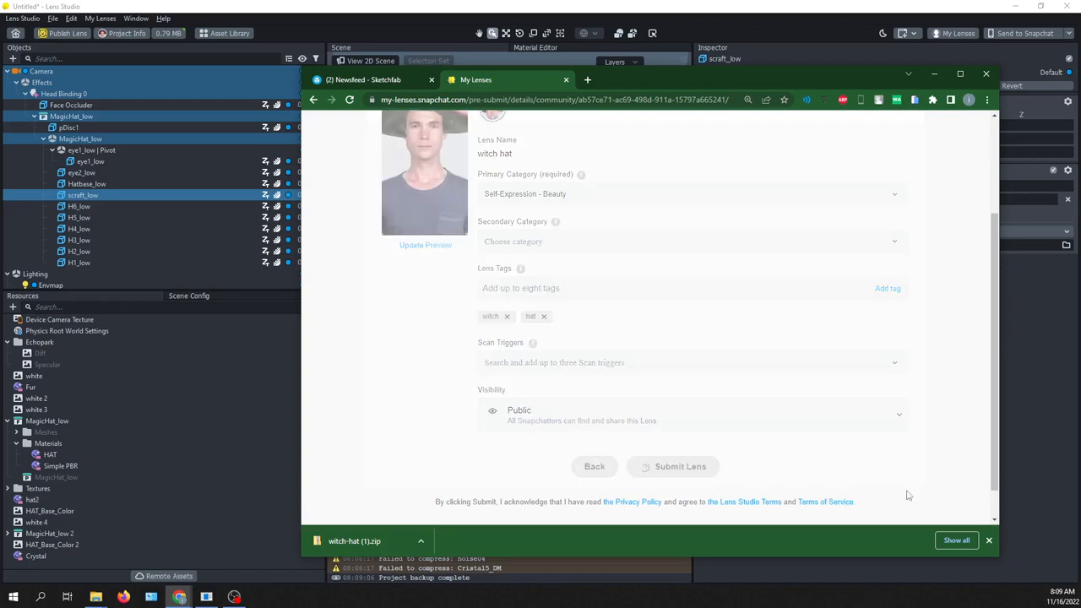